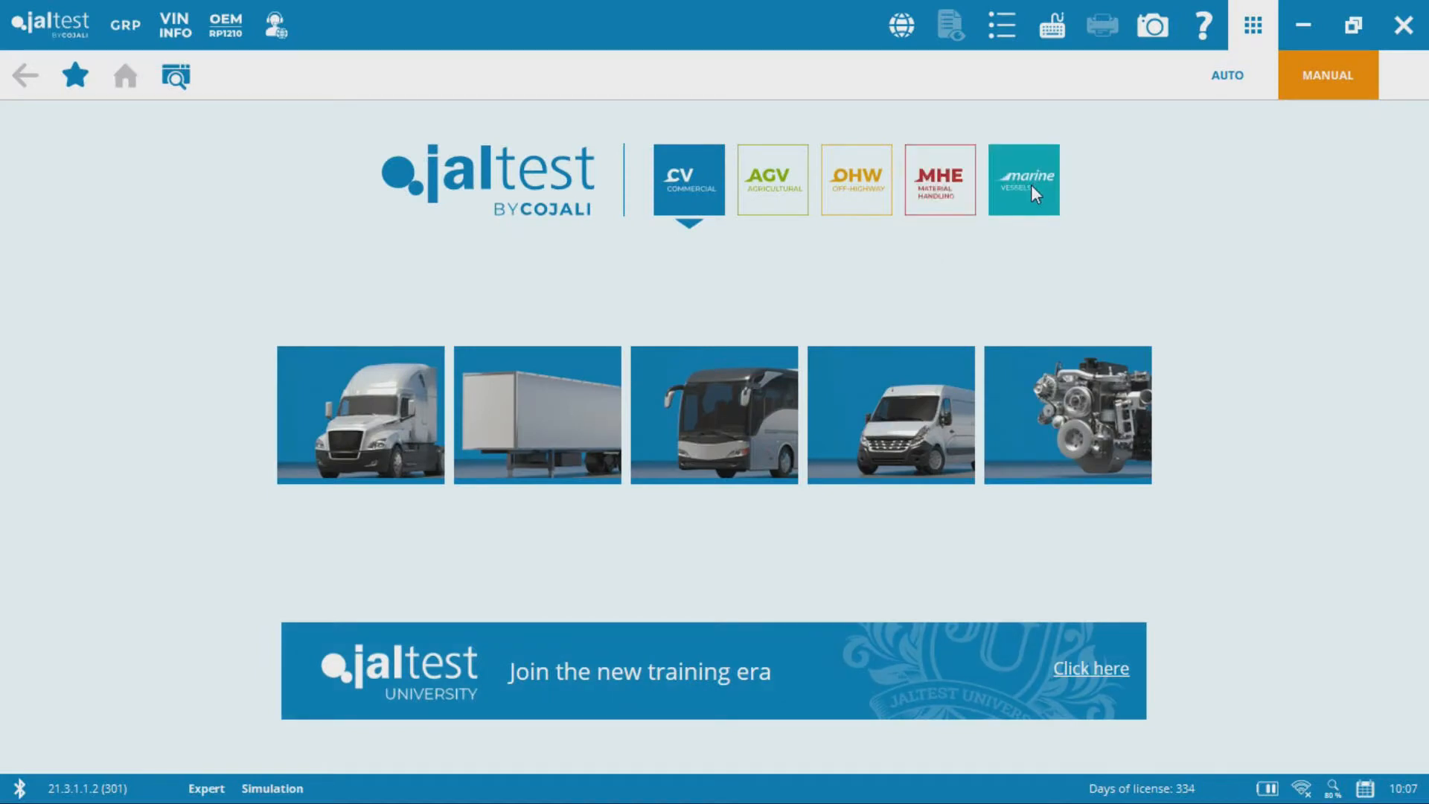
pyautogui.moveTo(1083, 274)
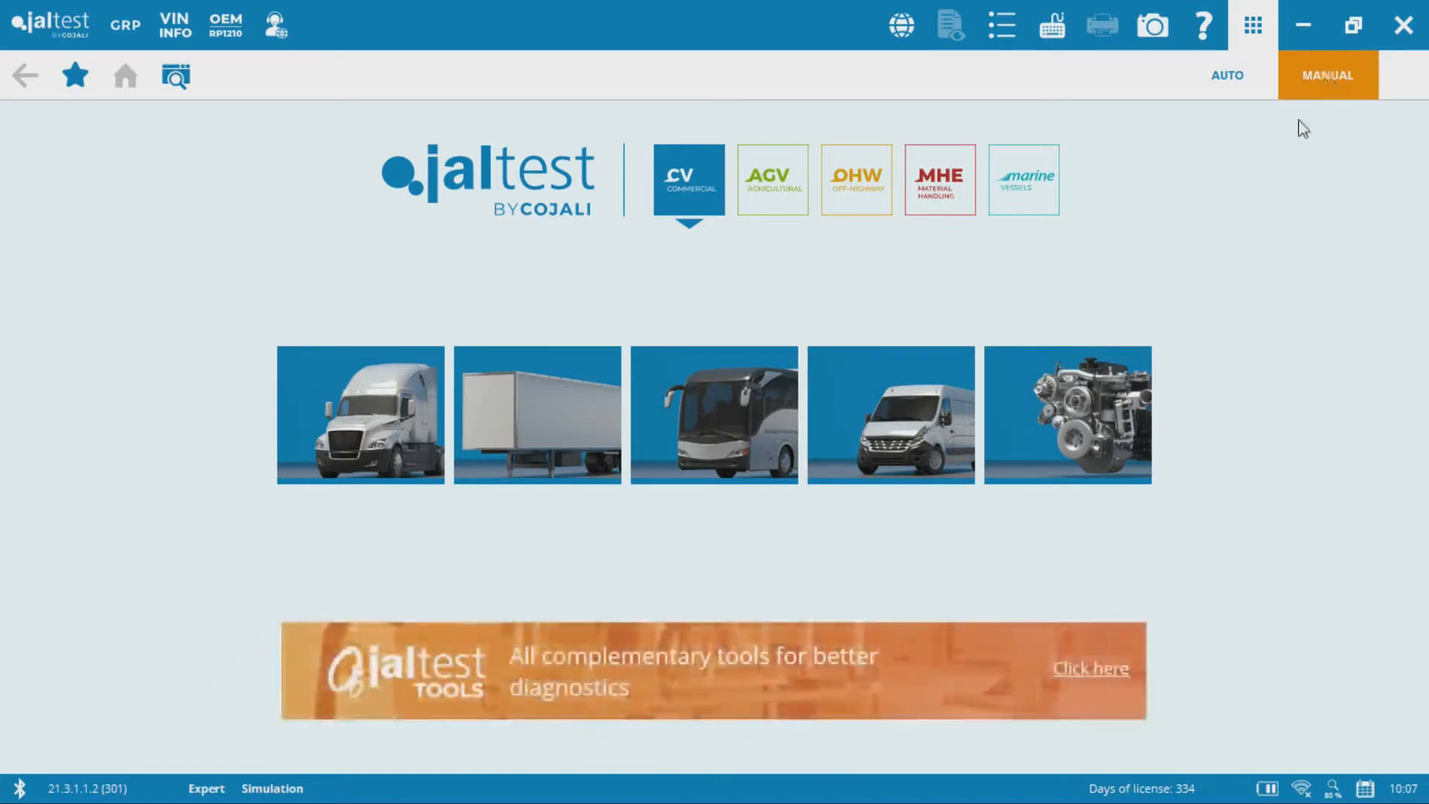
pyautogui.moveTo(1103, 415)
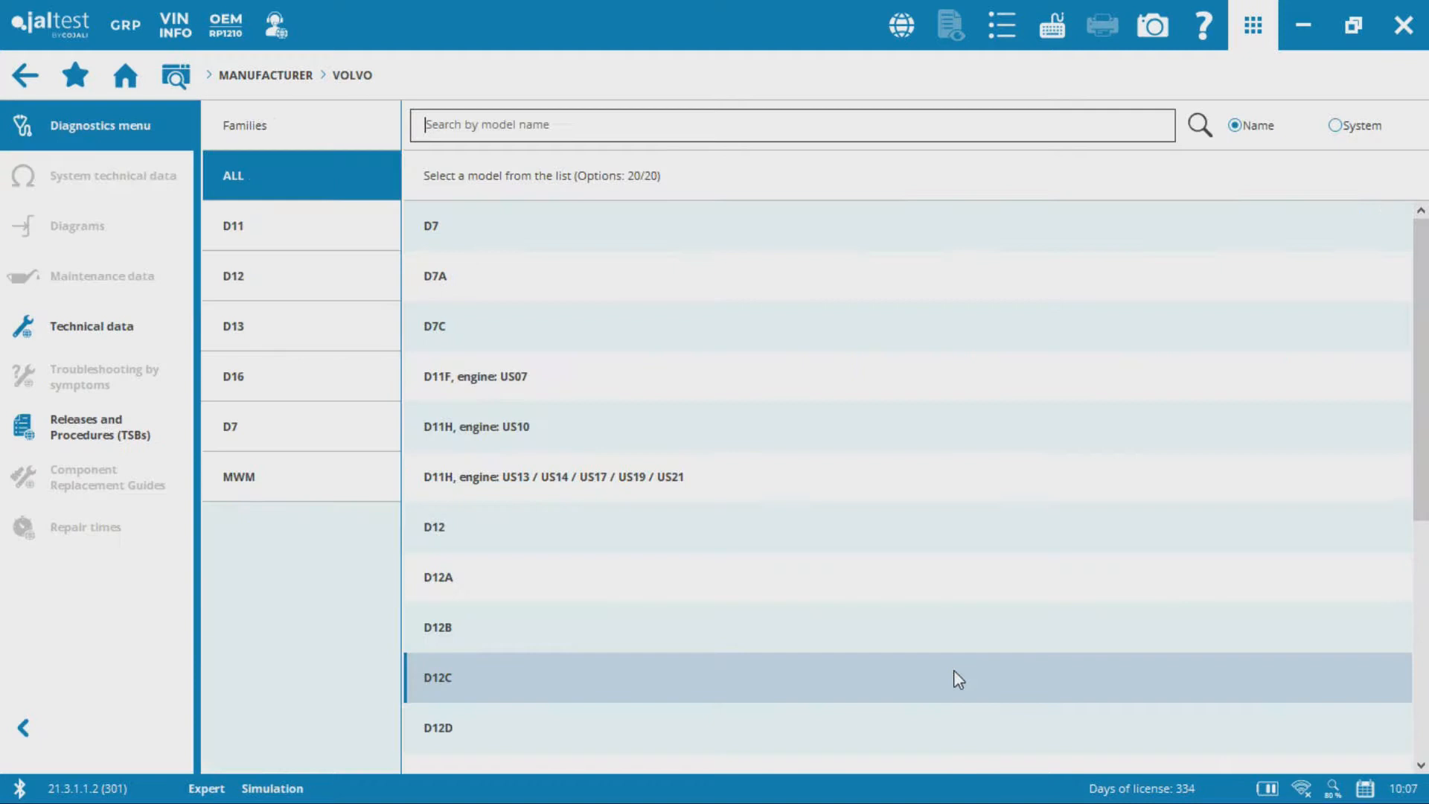
# Choose the Volvo D13H engine model (US13–US21) and load its system selection list.
pyautogui.scroll(-3)
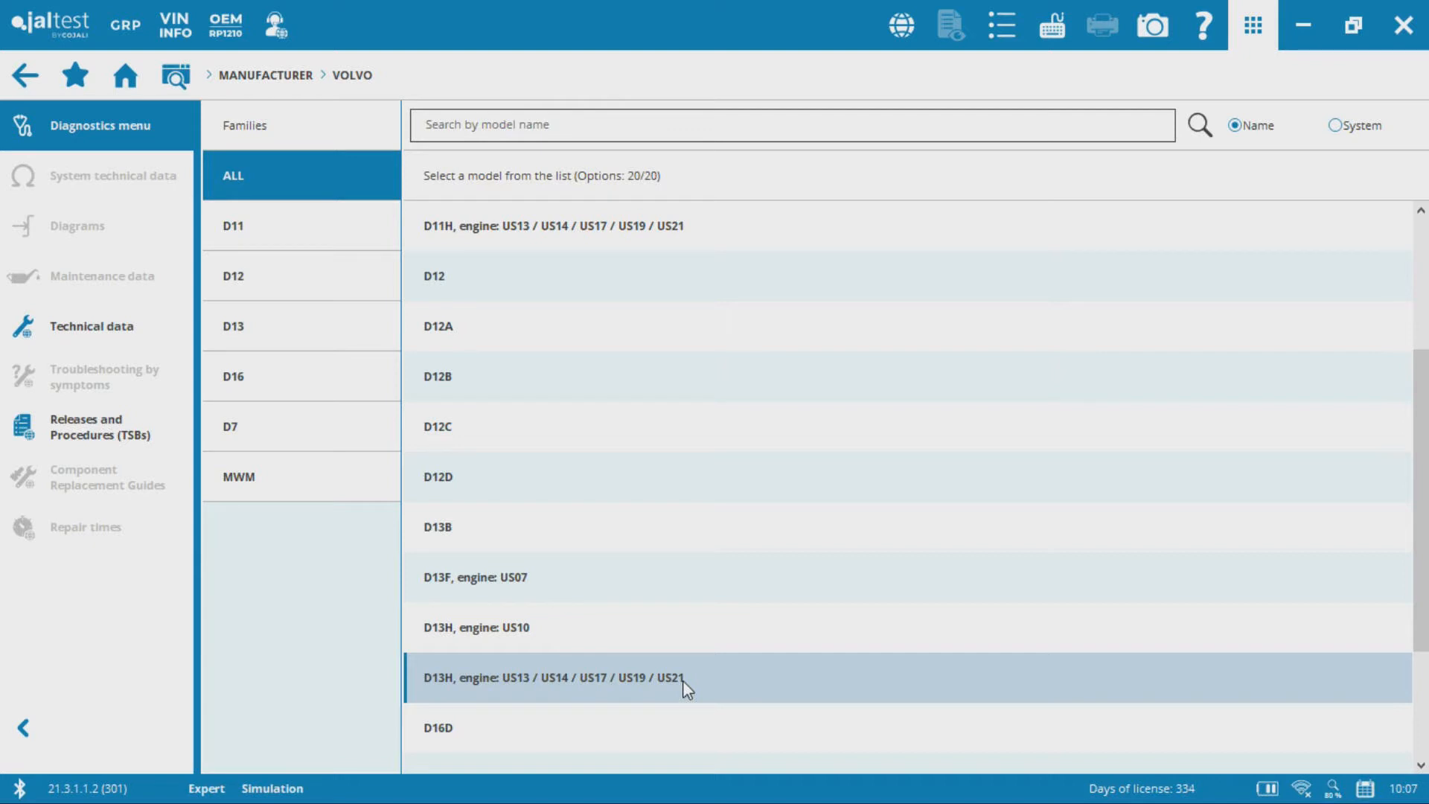
pyautogui.click(547, 677)
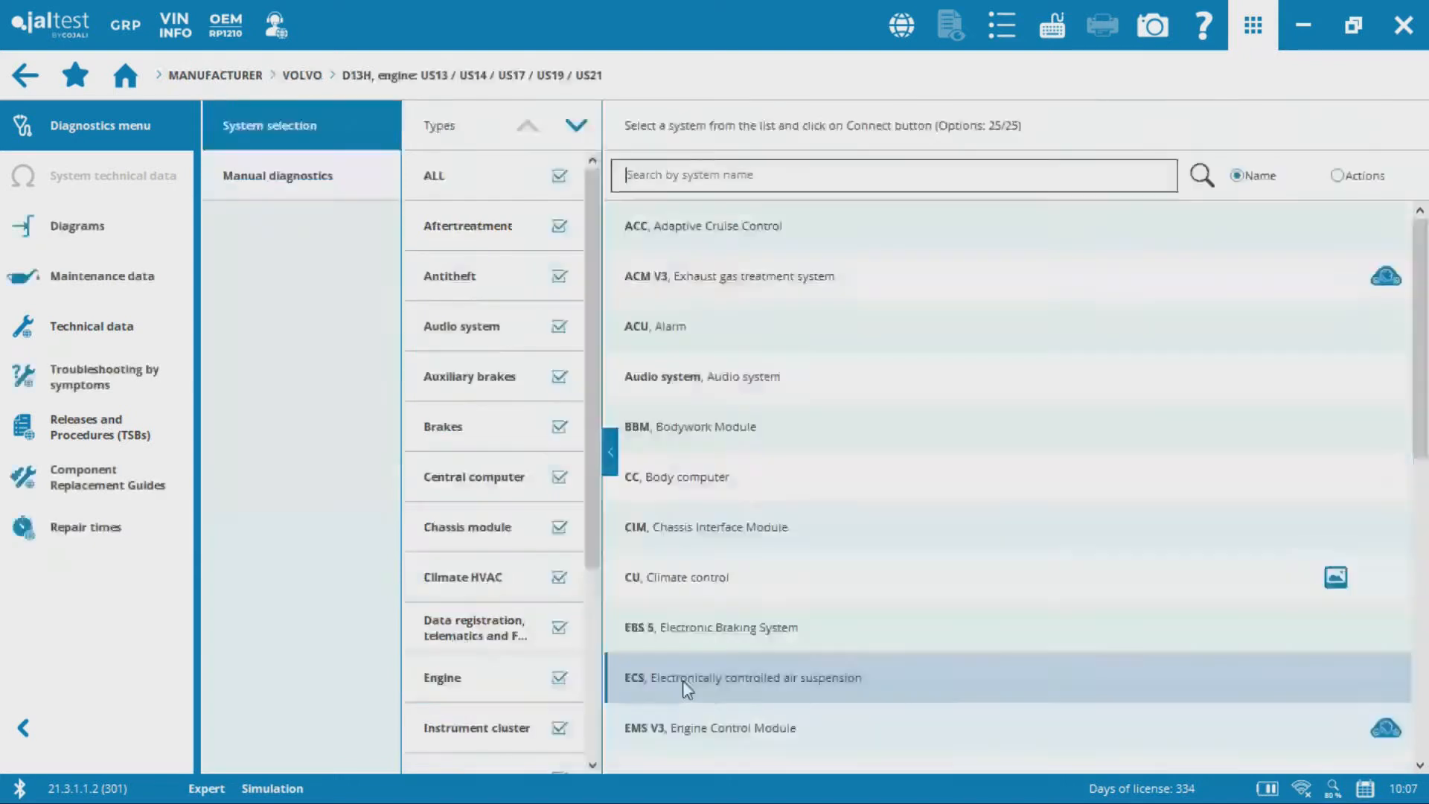
pyautogui.moveTo(594, 223)
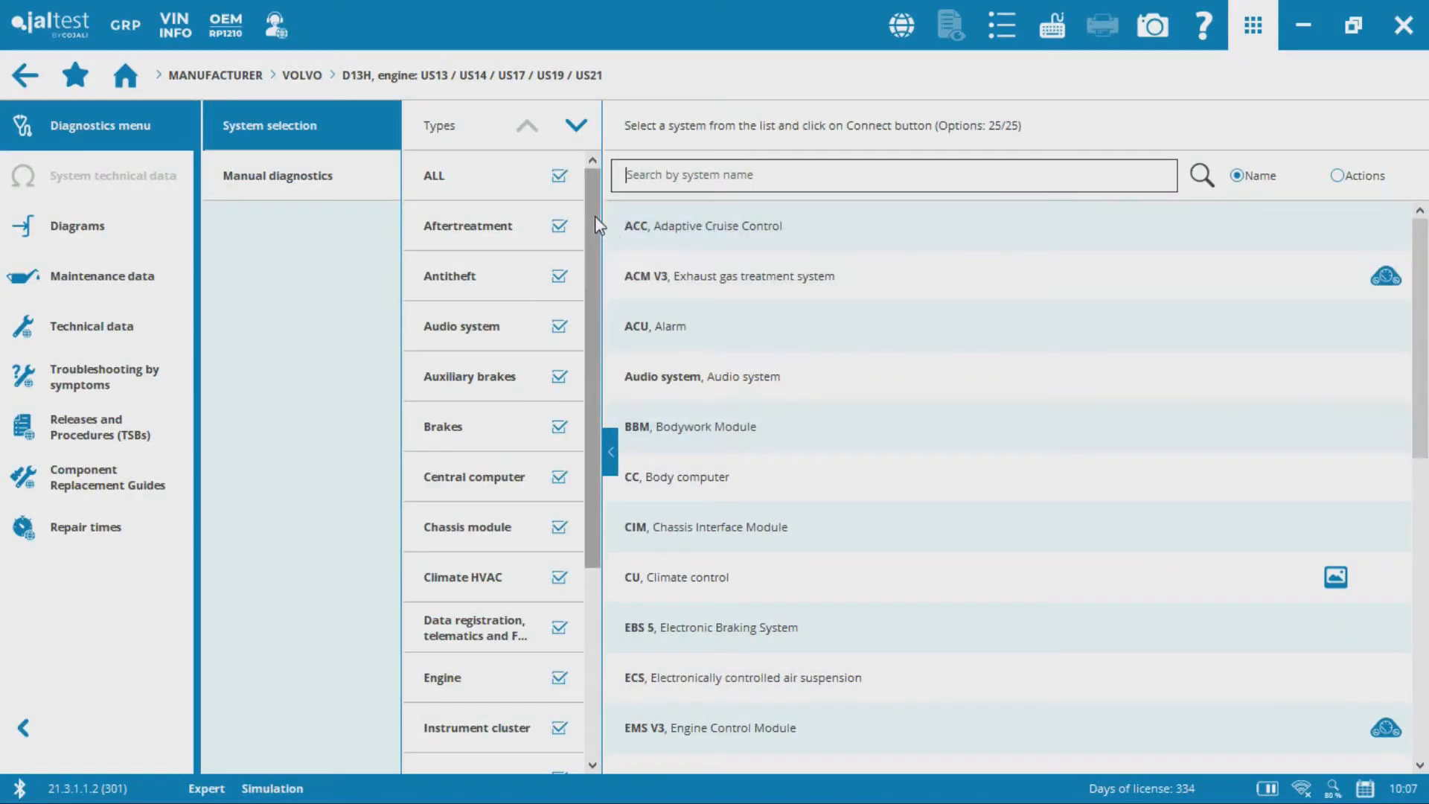
pyautogui.click(893, 174)
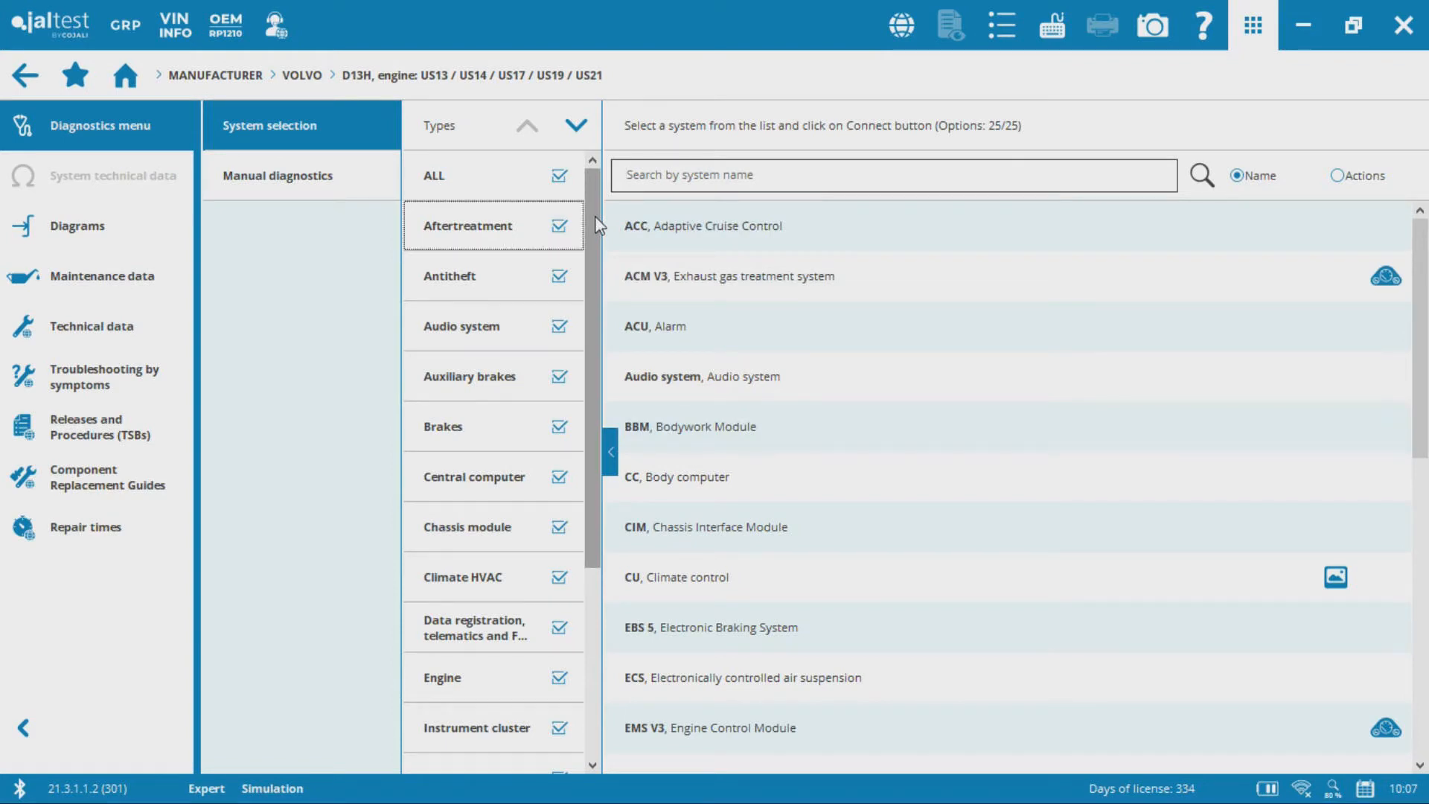
pyautogui.moveTo(556, 159)
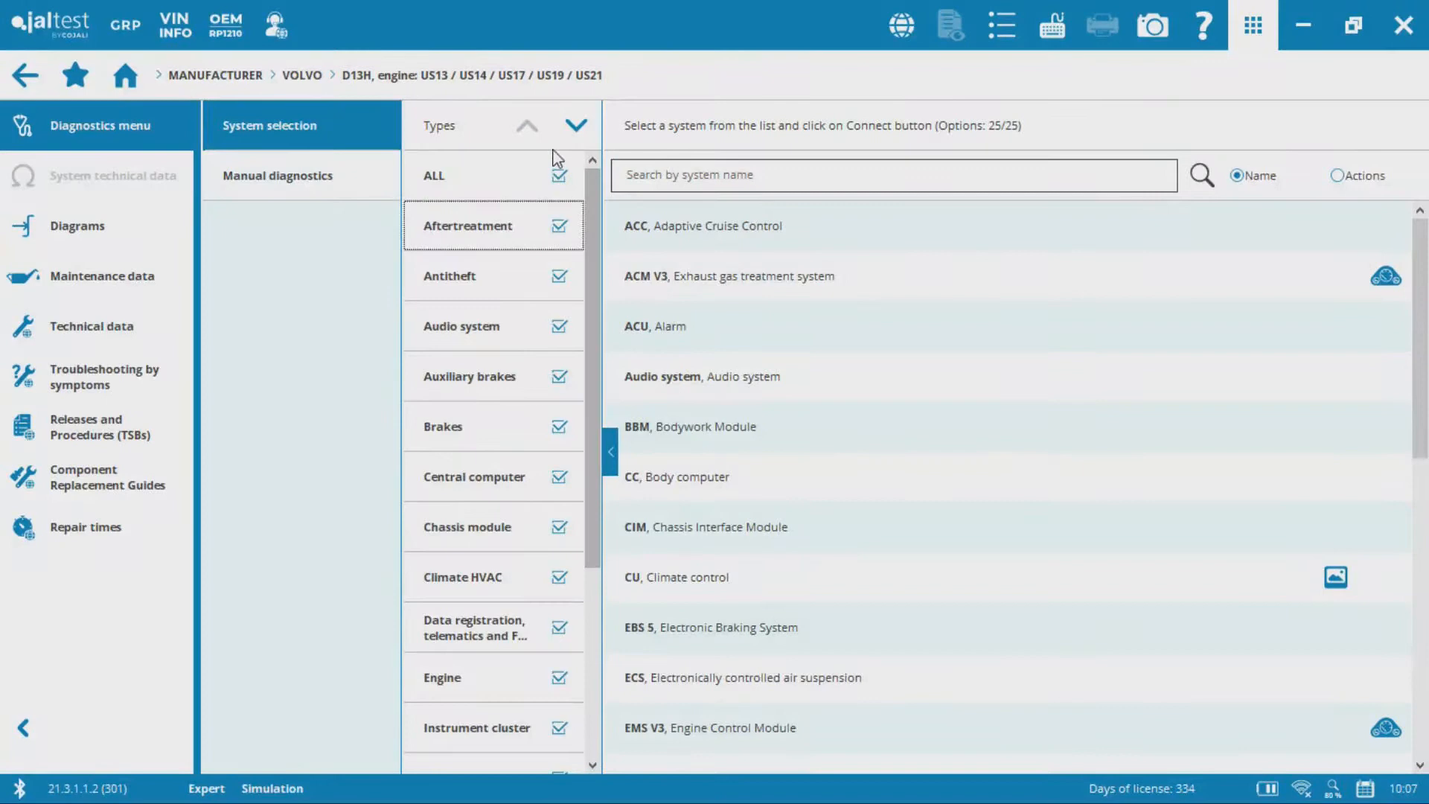
# Filter system types to Engine only so just EMS V3, Engine Control Module is listed.
pyautogui.click(561, 175)
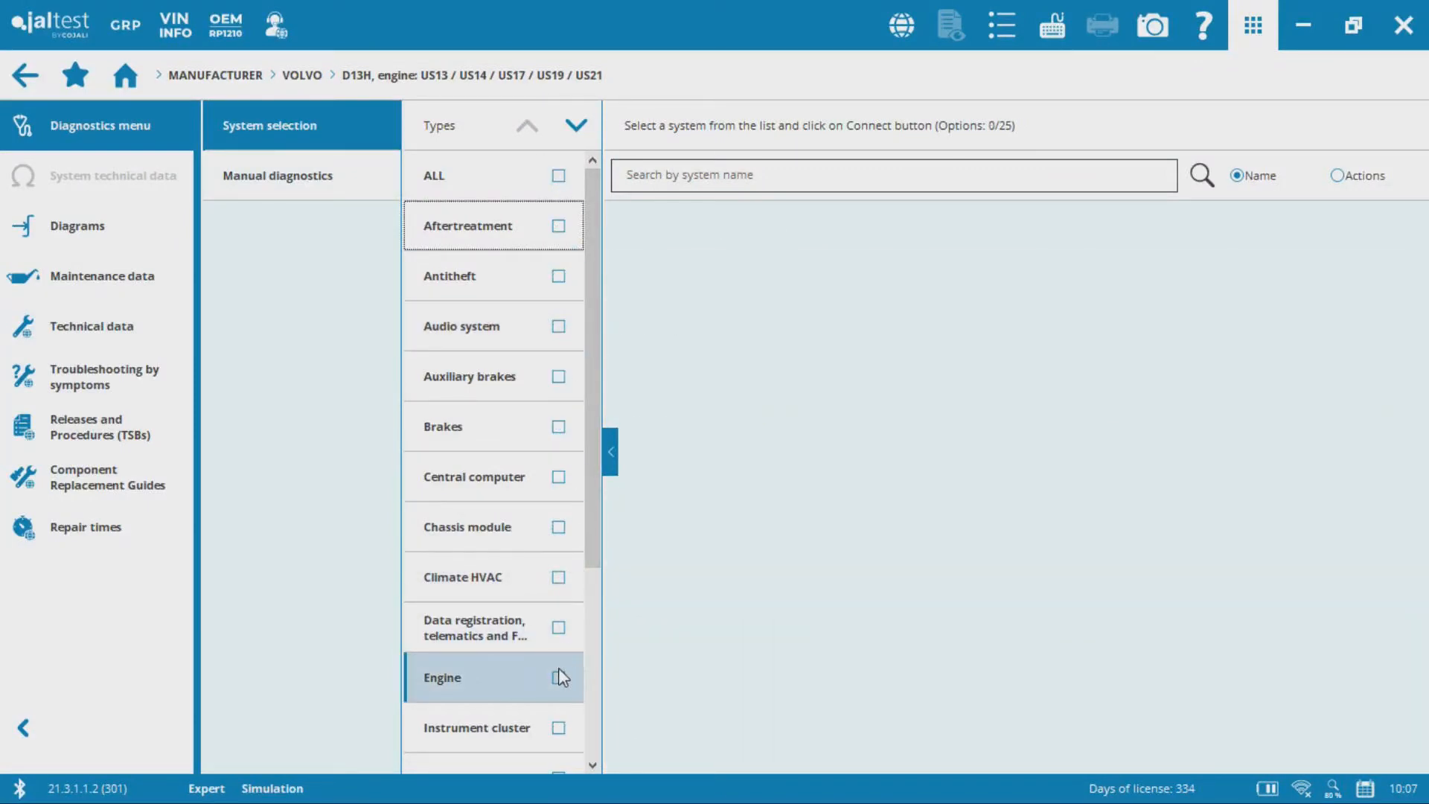
pyautogui.click(558, 677)
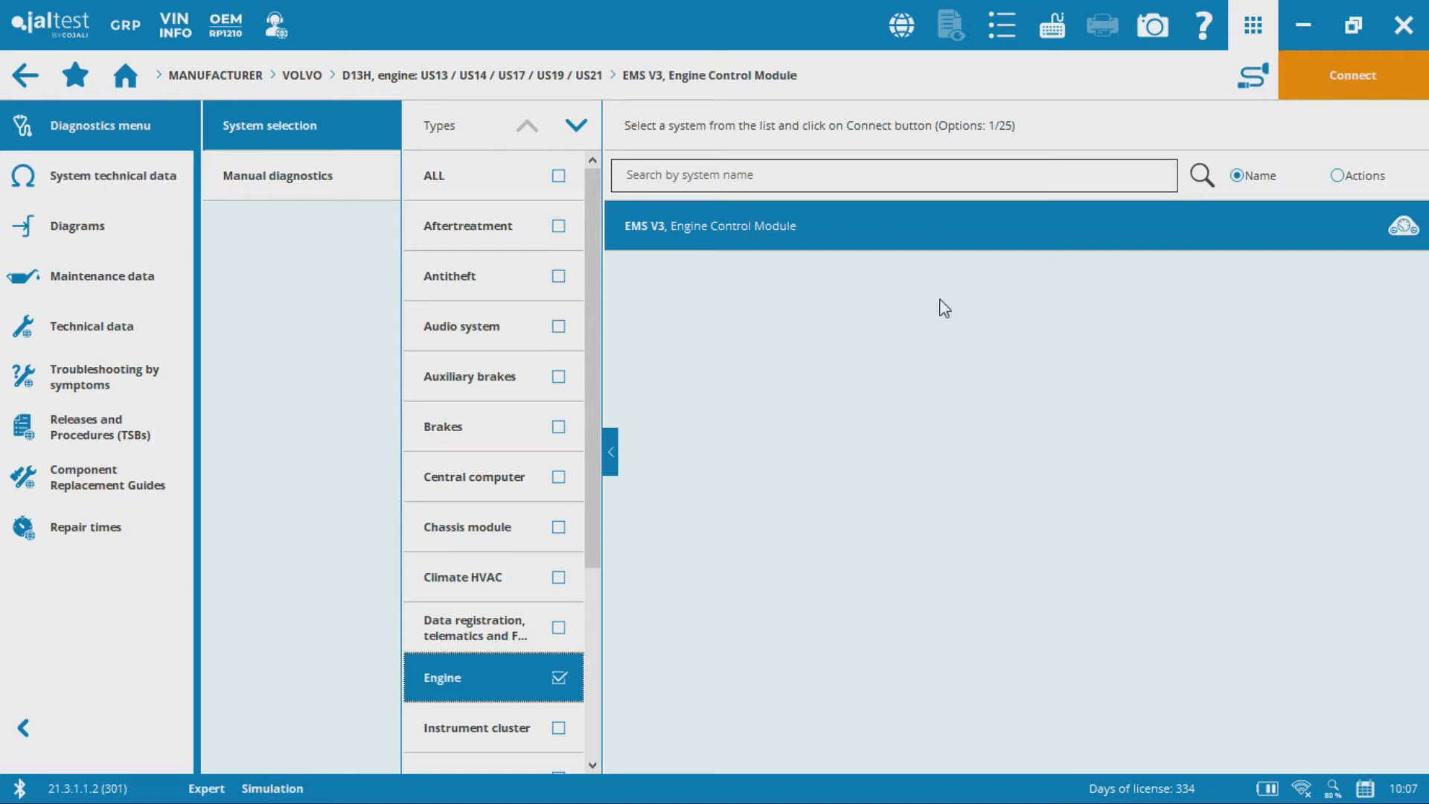
pyautogui.moveTo(709, 236)
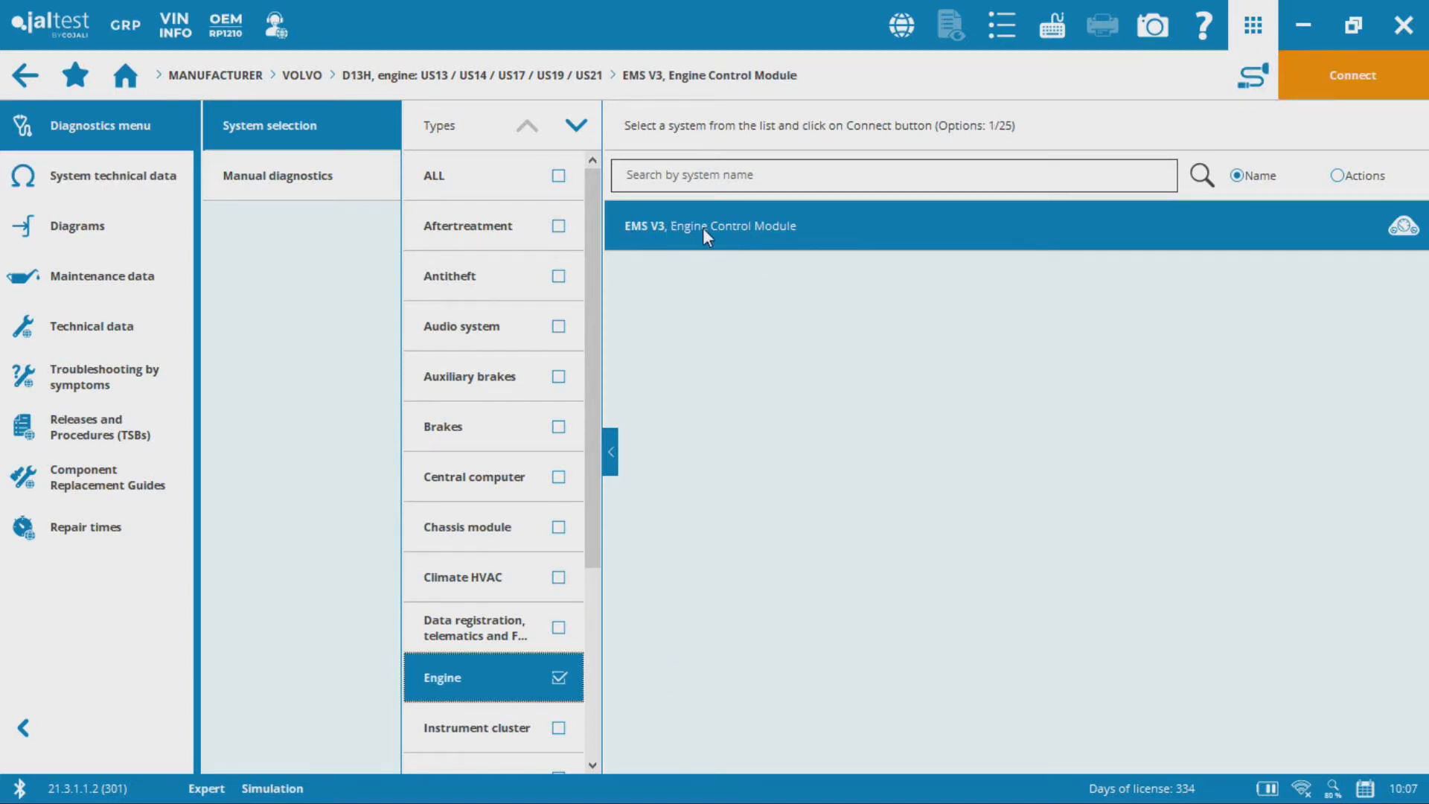
# Connect to the EMS V3 Engine Control Module via Connection 1, confirming the notice.
pyautogui.click(1353, 75)
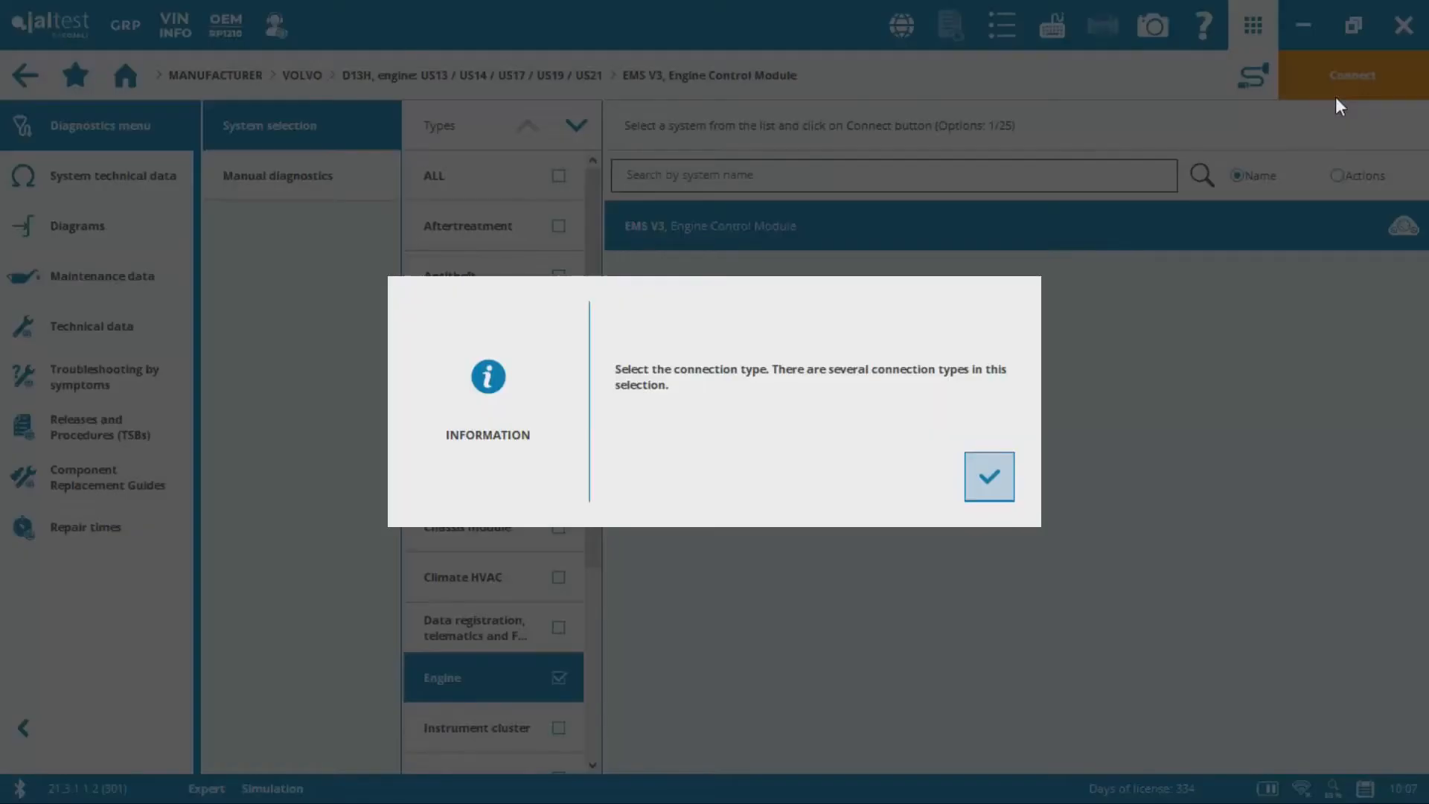
pyautogui.click(988, 476)
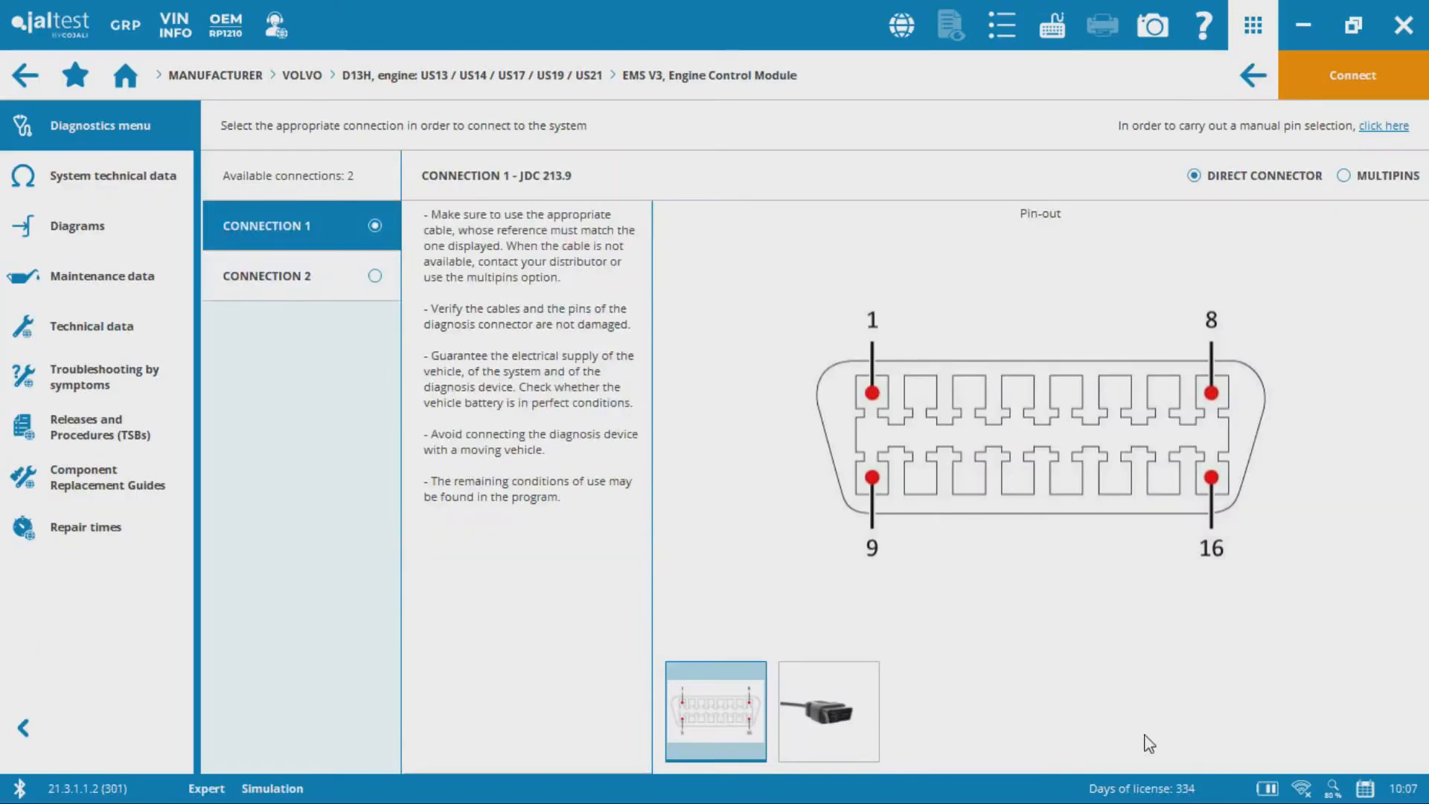
pyautogui.moveTo(1216, 489)
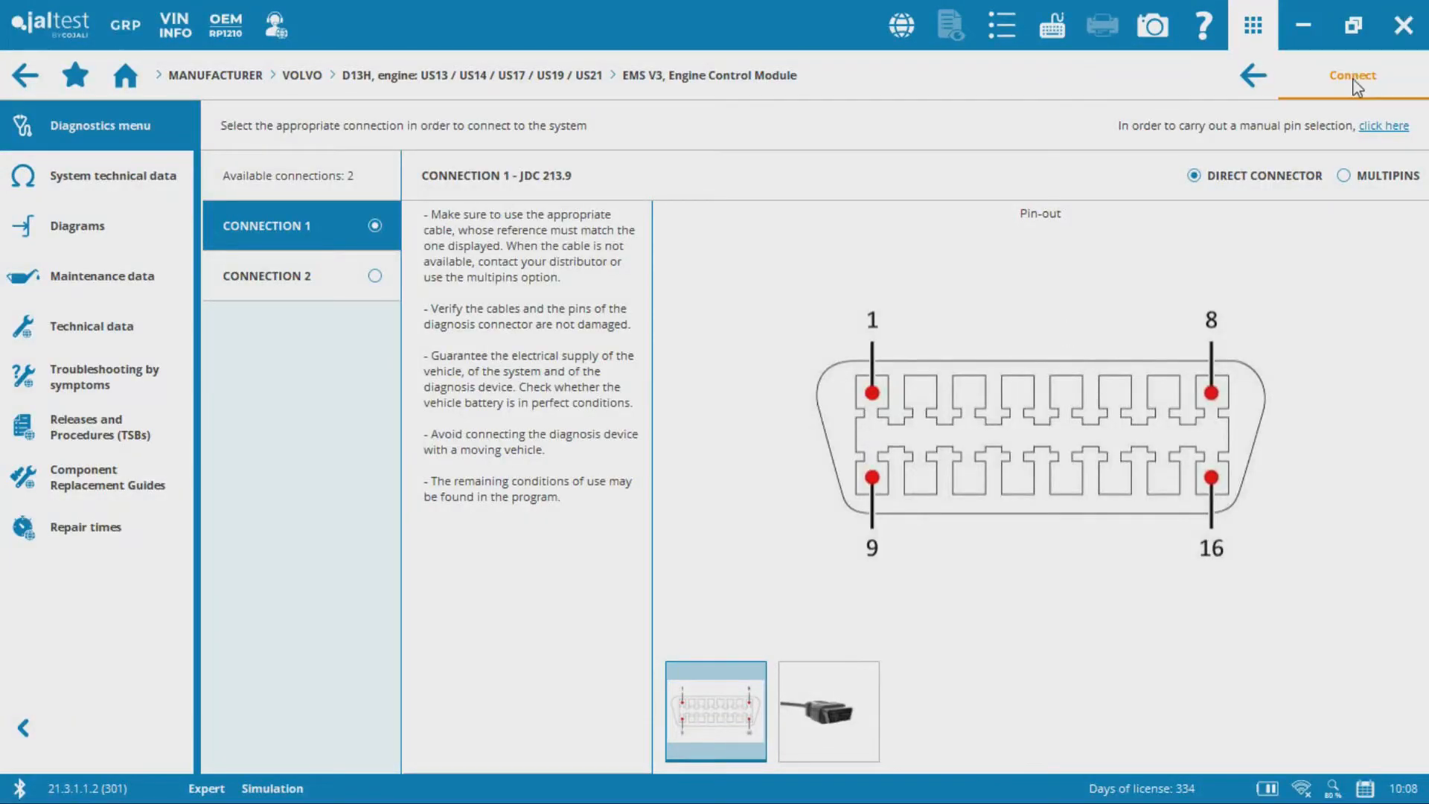
pyautogui.click(1352, 76)
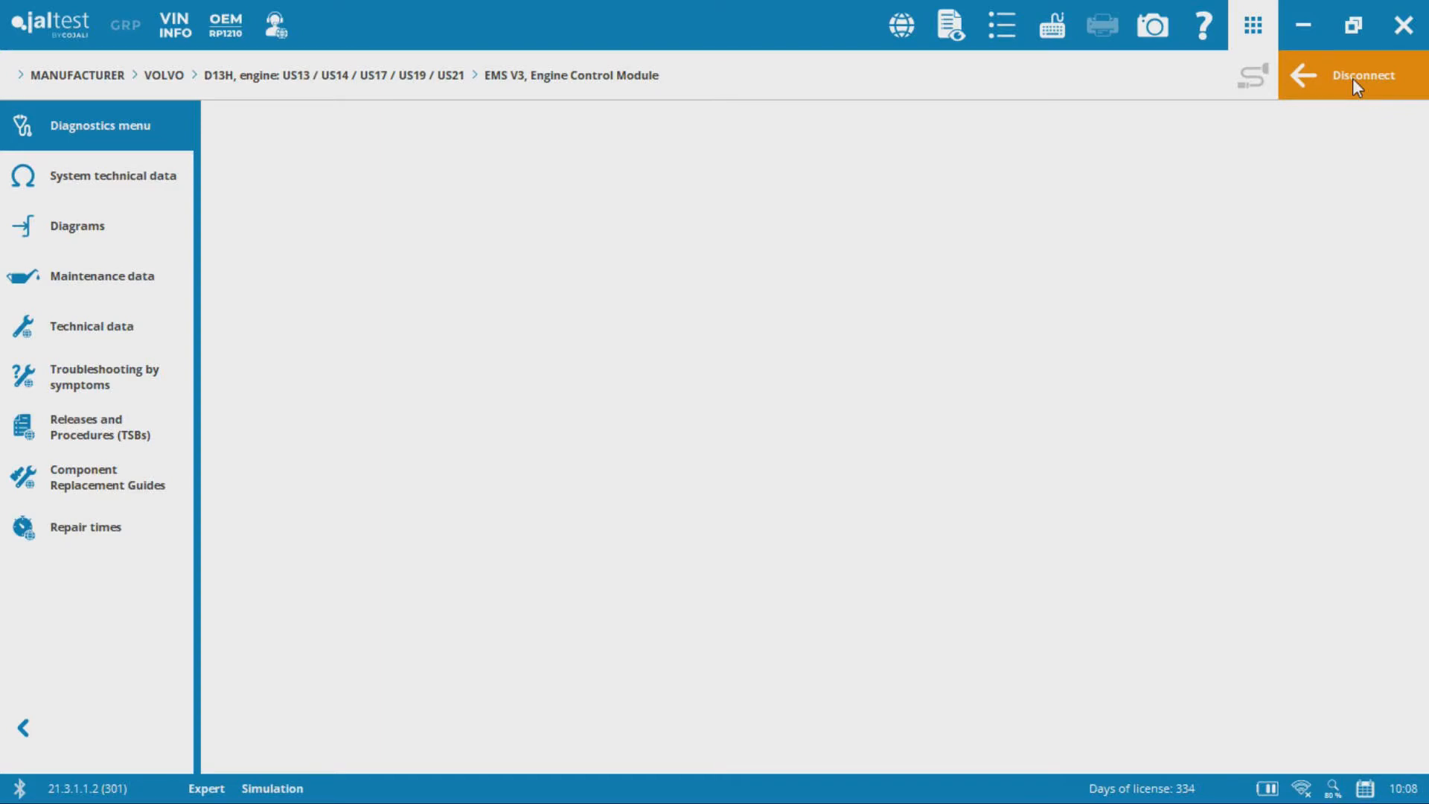
# Enter the diagnostics menu and go into the Parameters section of the engine module.
pyautogui.click(1362, 76)
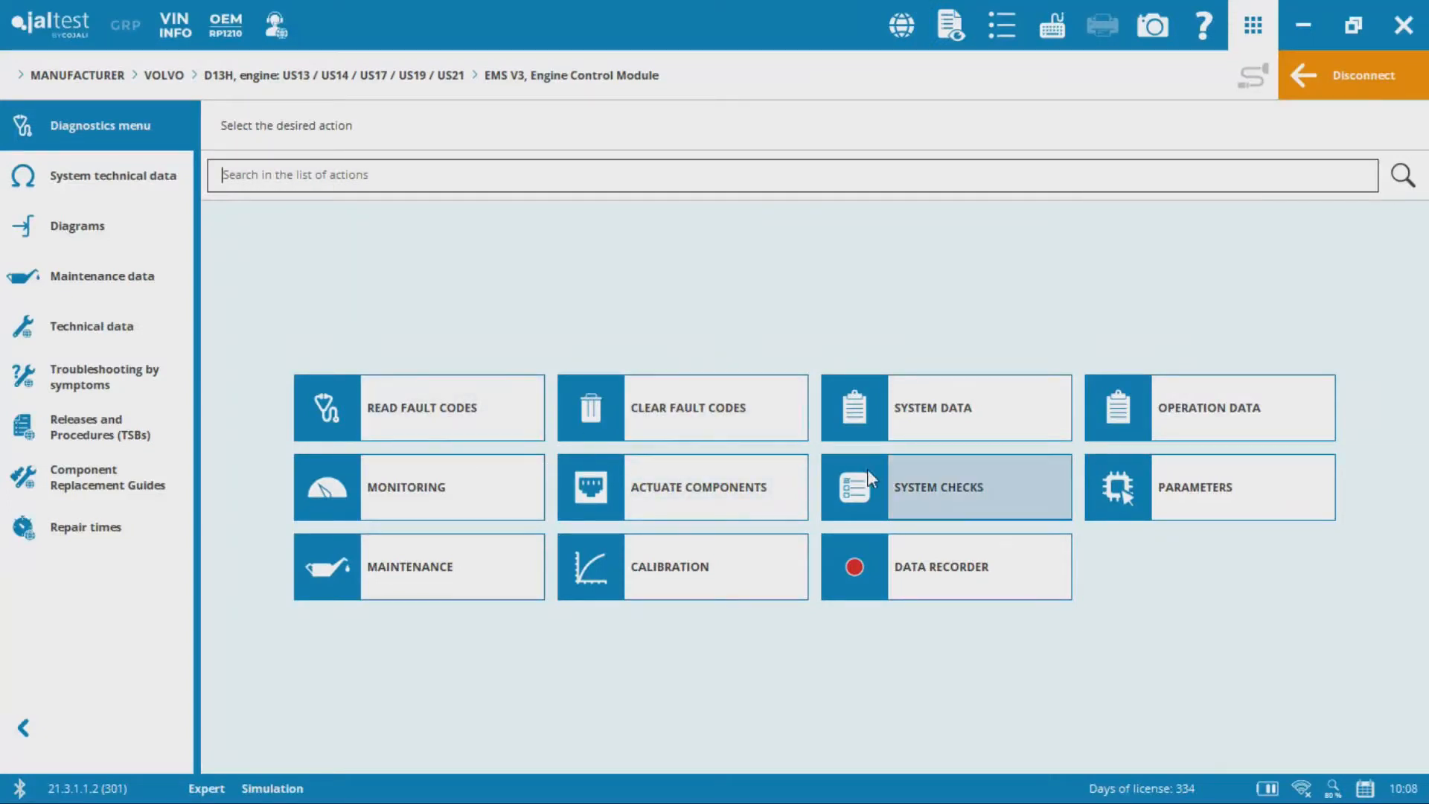
pyautogui.moveTo(411, 594)
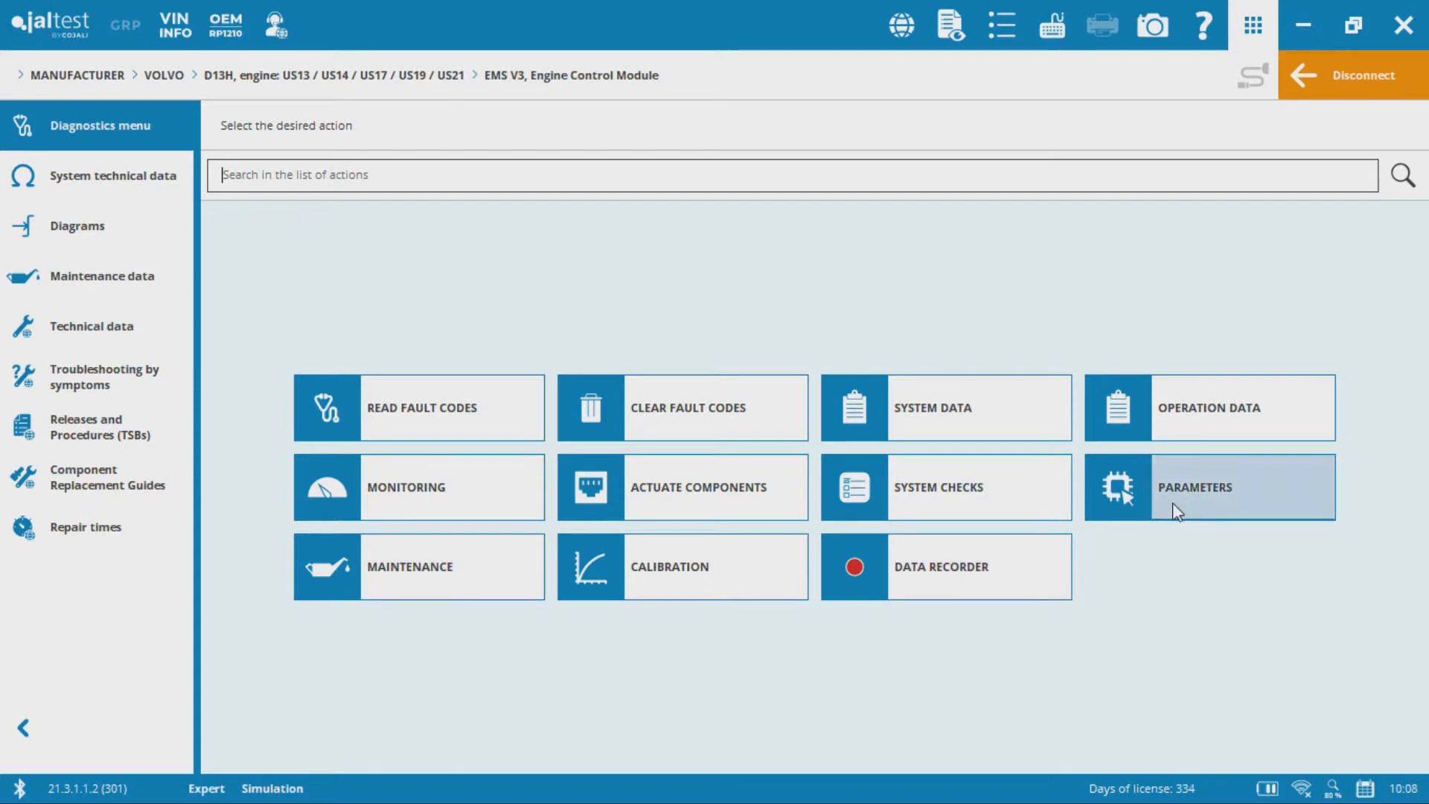
pyautogui.click(1209, 487)
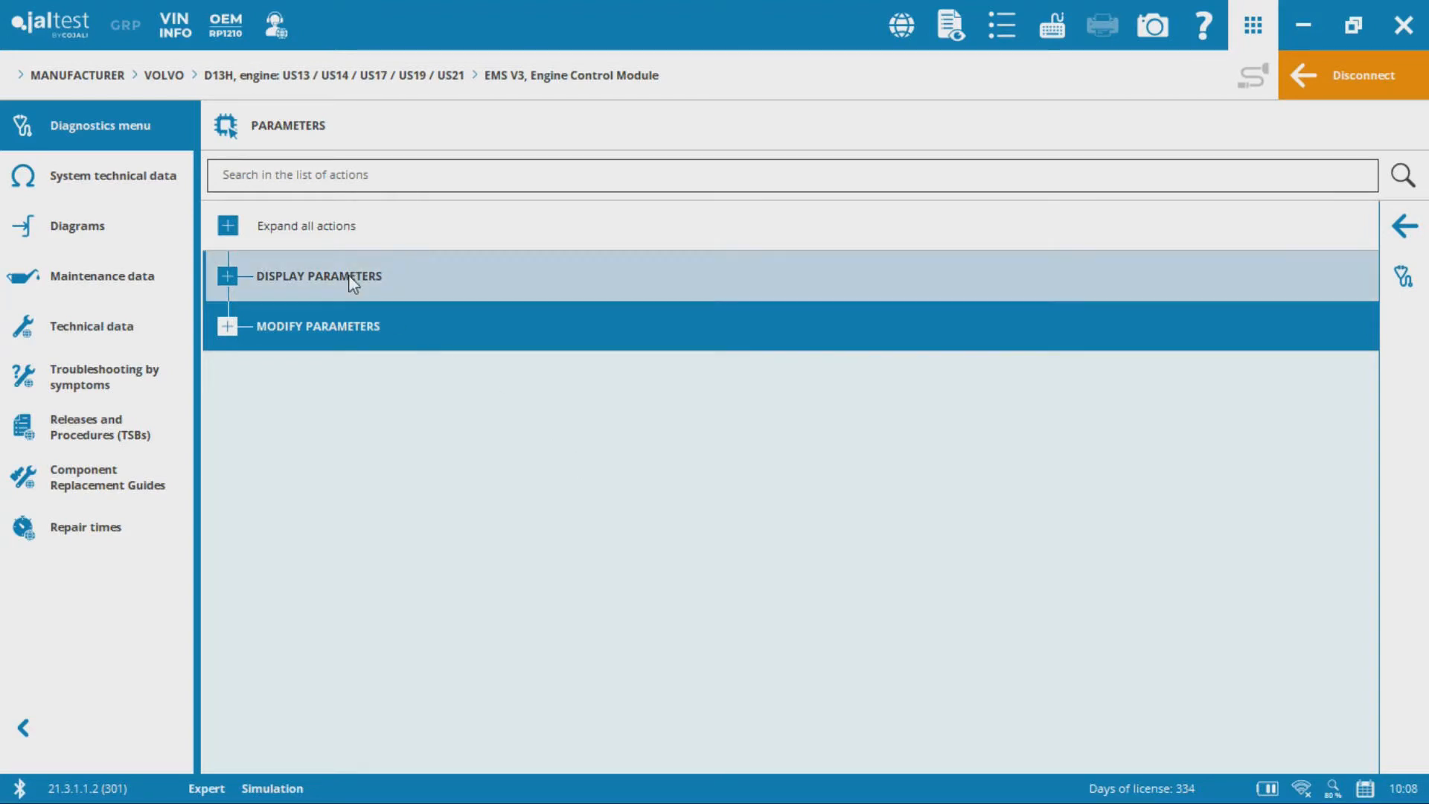
# Collapse Display Parameters and expand Modify Parameters to list the adjustable settings.
pyautogui.click(227, 275)
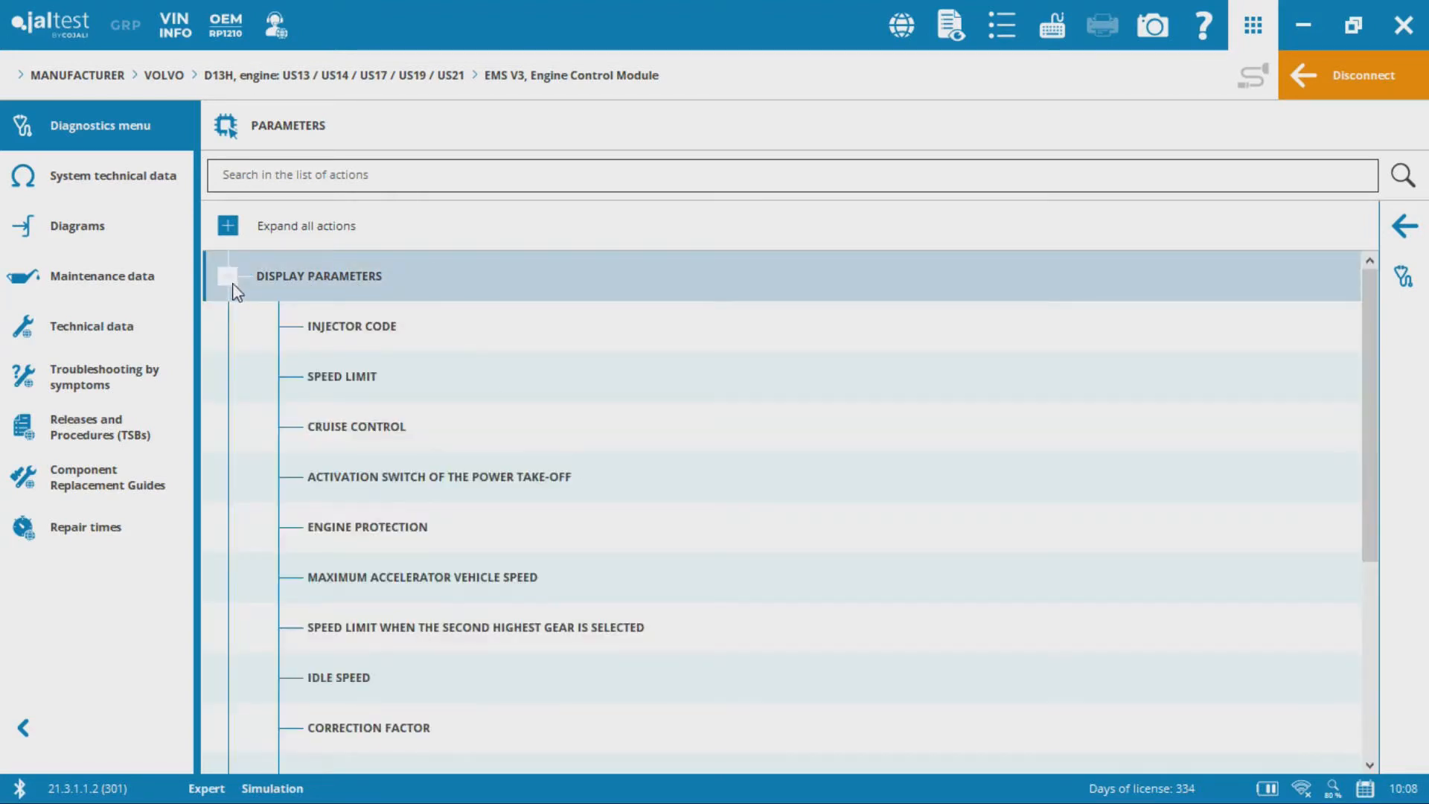
pyautogui.click(226, 275)
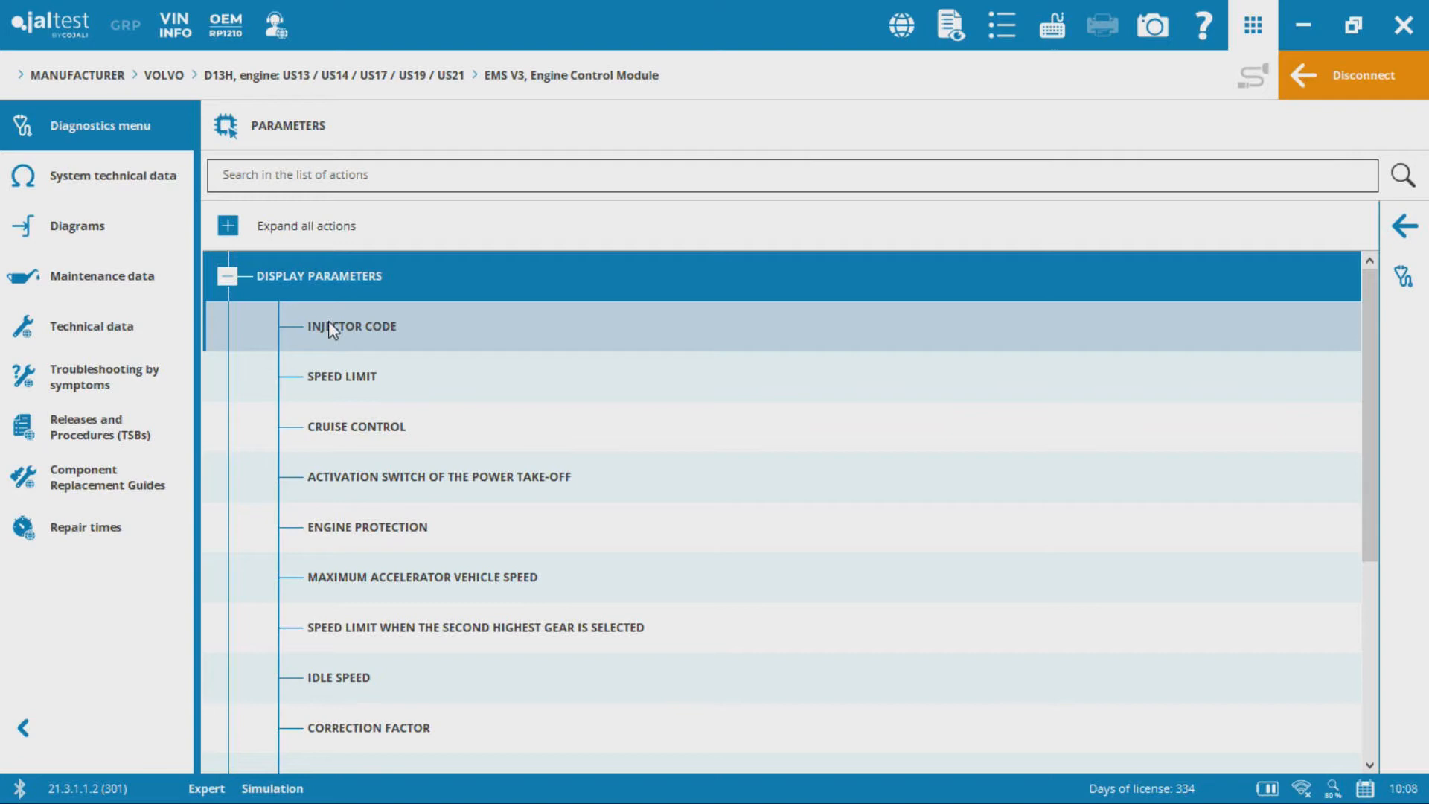
pyautogui.click(227, 276)
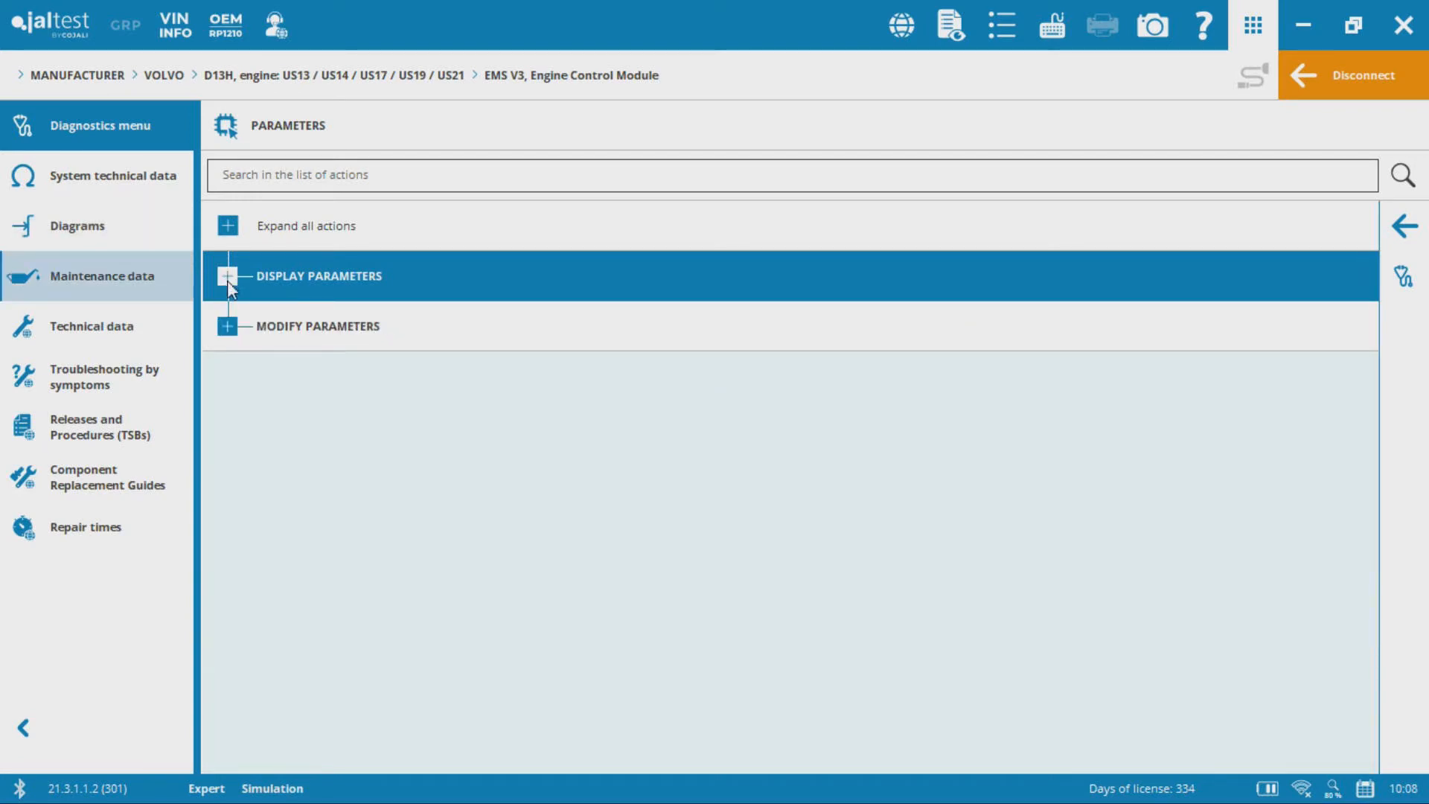
pyautogui.click(227, 326)
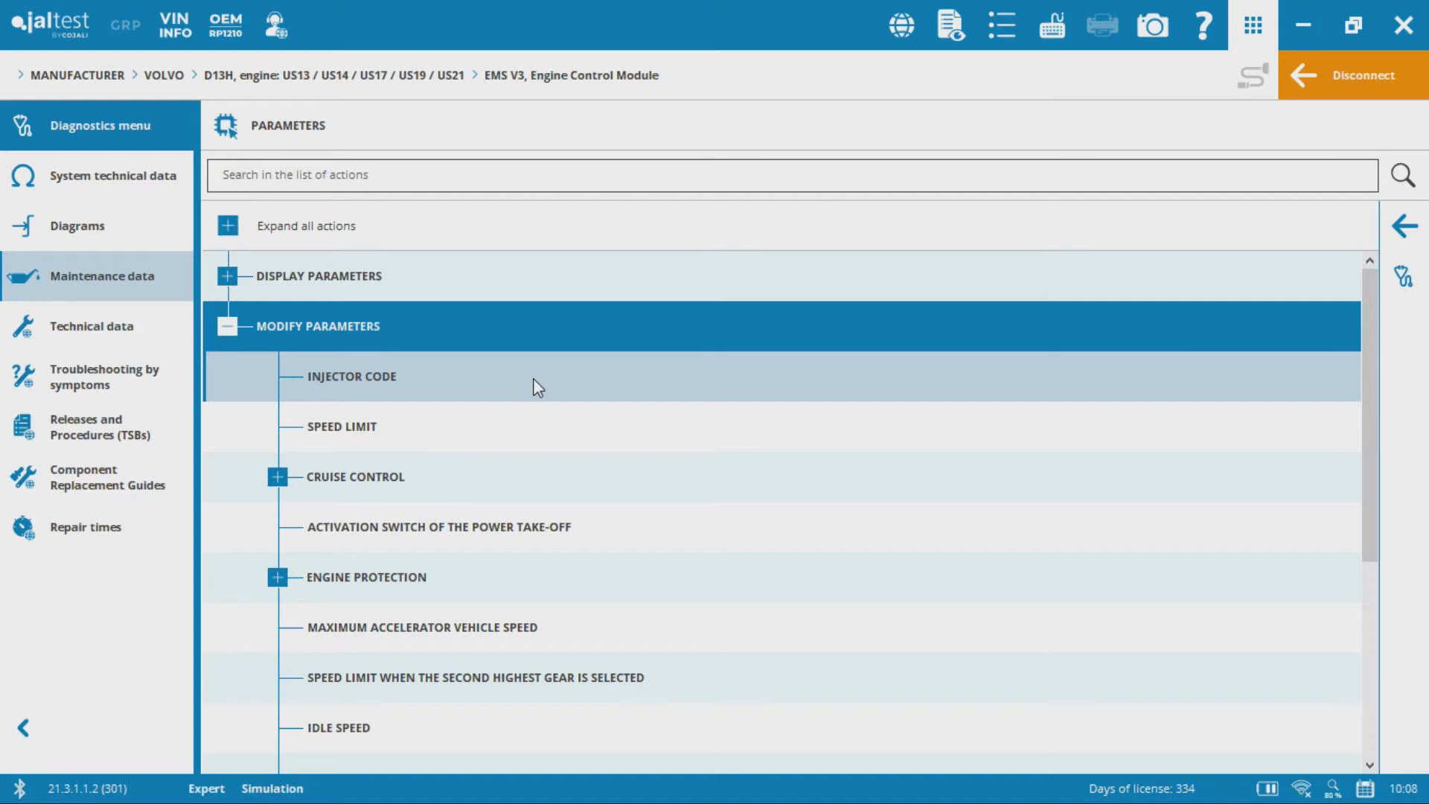
pyautogui.moveTo(414, 429)
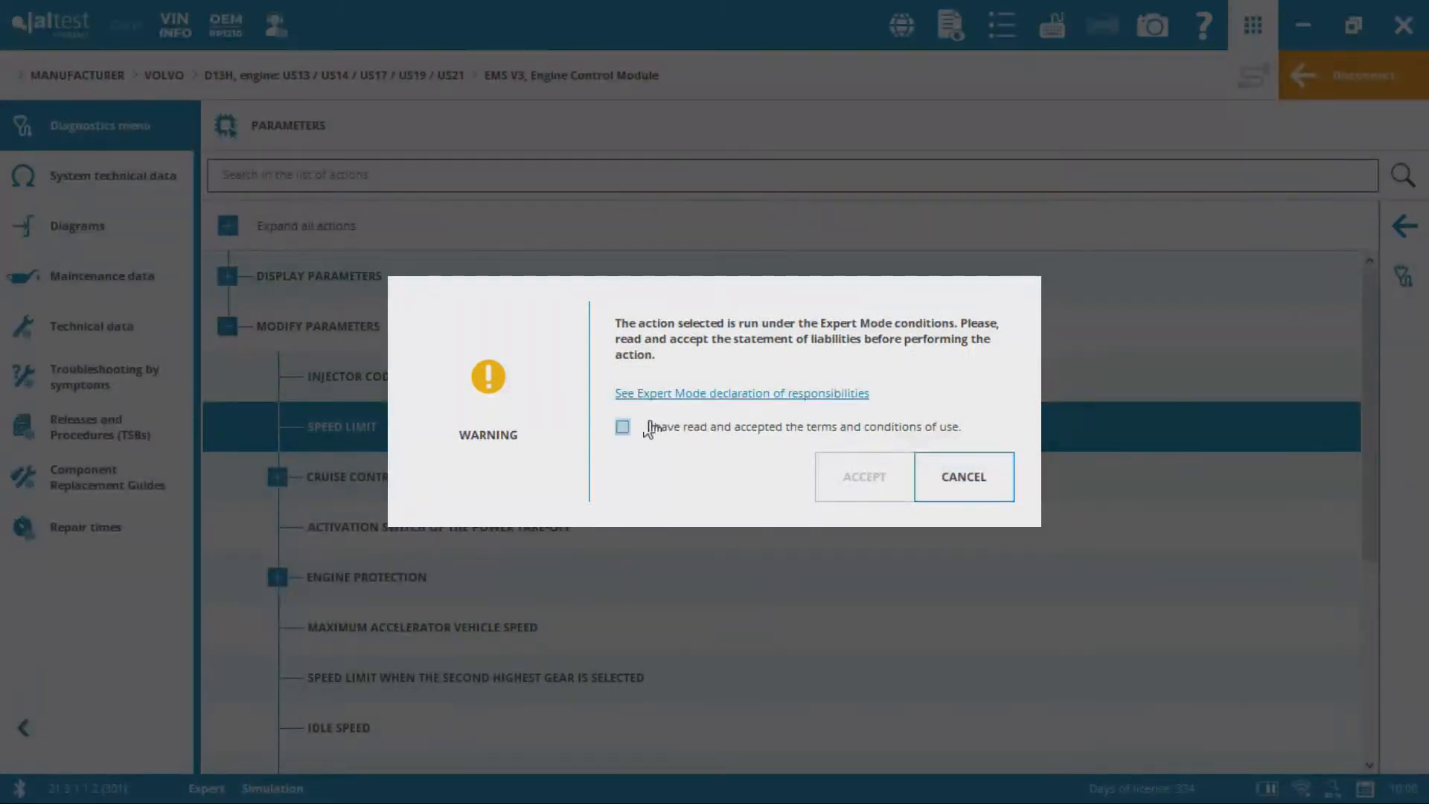
# Accept the Expert Mode terms and start the Speed Limit modification procedure.
pyautogui.click(963, 477)
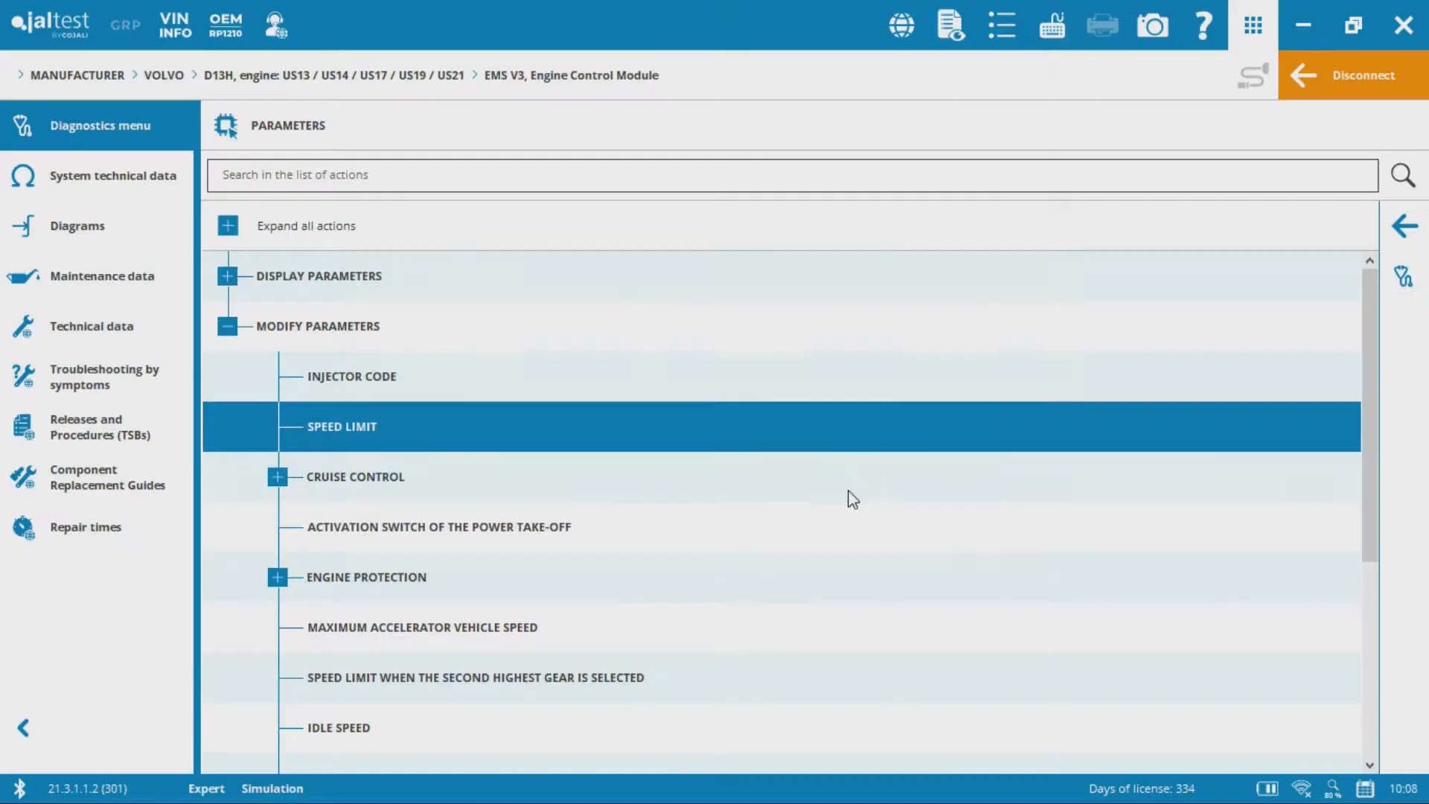
pyautogui.doubleClick(342, 425)
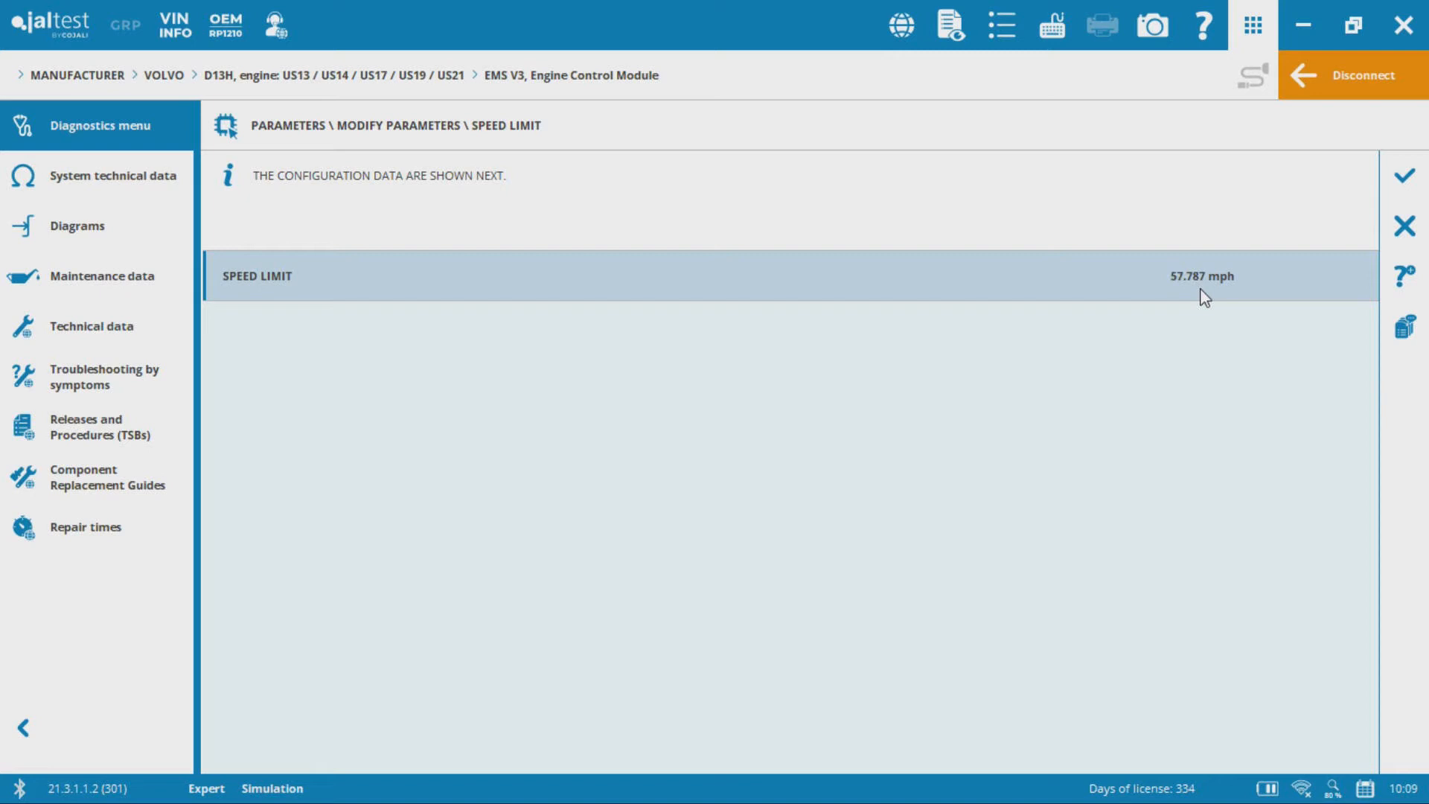
pyautogui.moveTo(1183, 298)
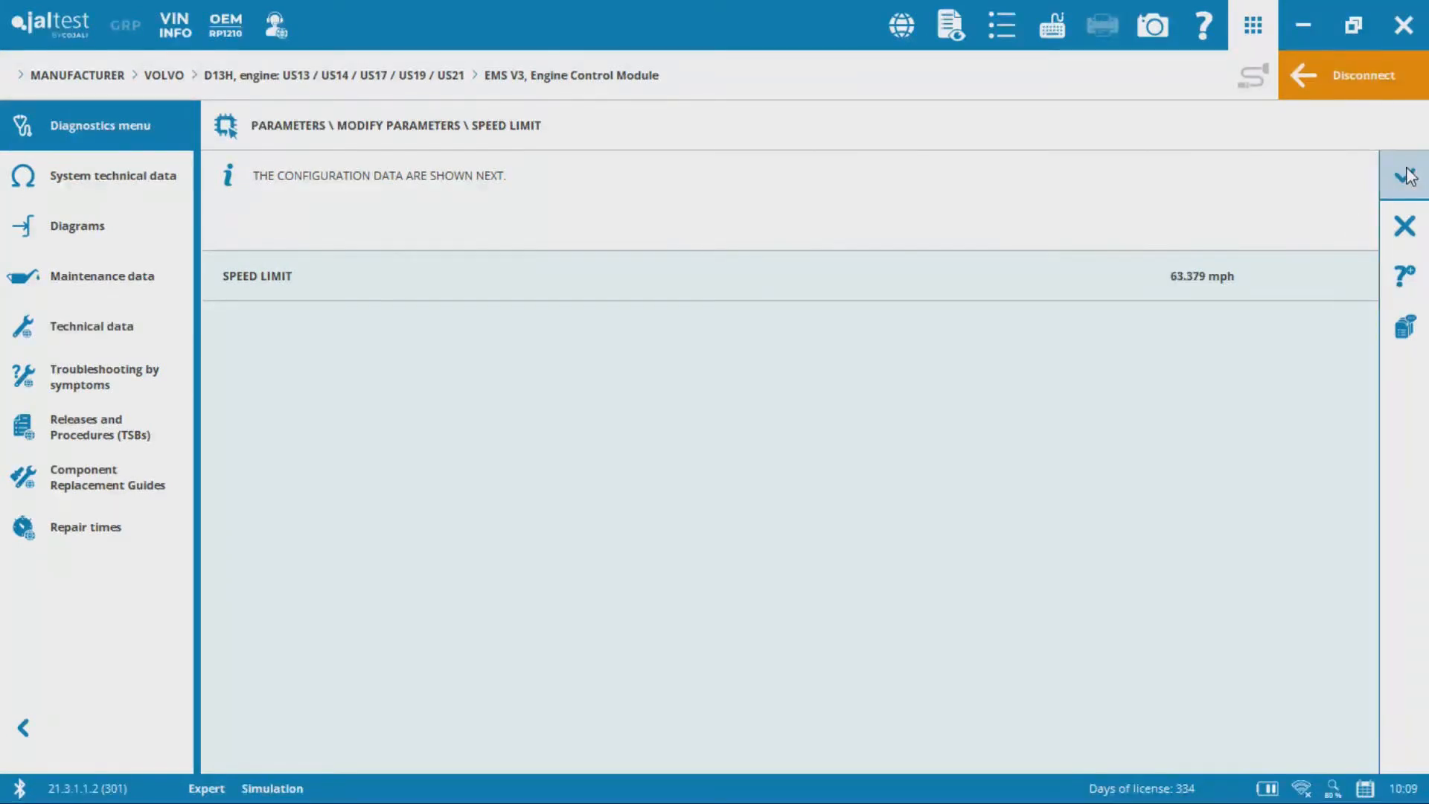
# Accept the current 57.787 mph reading and the initial-conditions warning to reach new-value entry.
pyautogui.click(1403, 175)
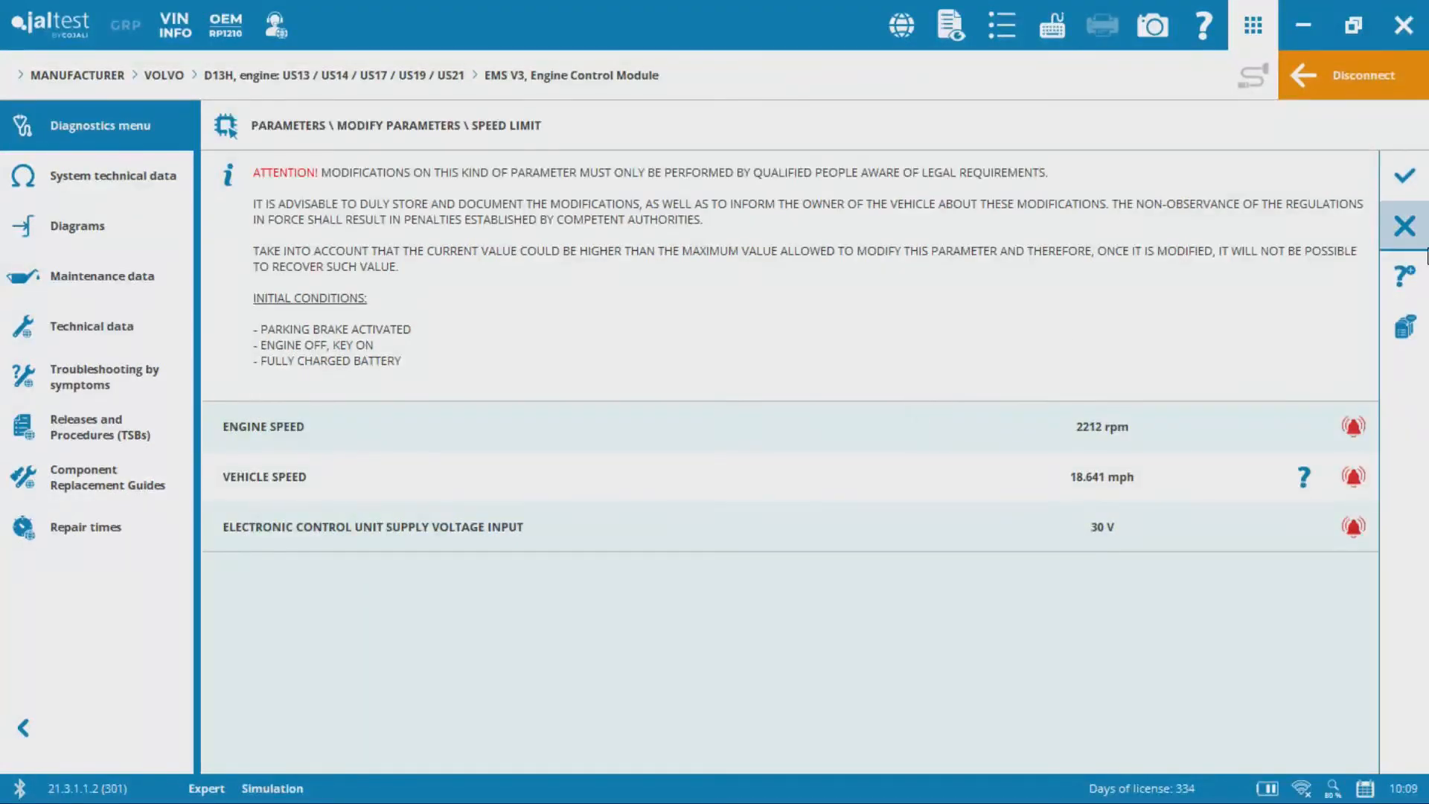
pyautogui.click(1403, 177)
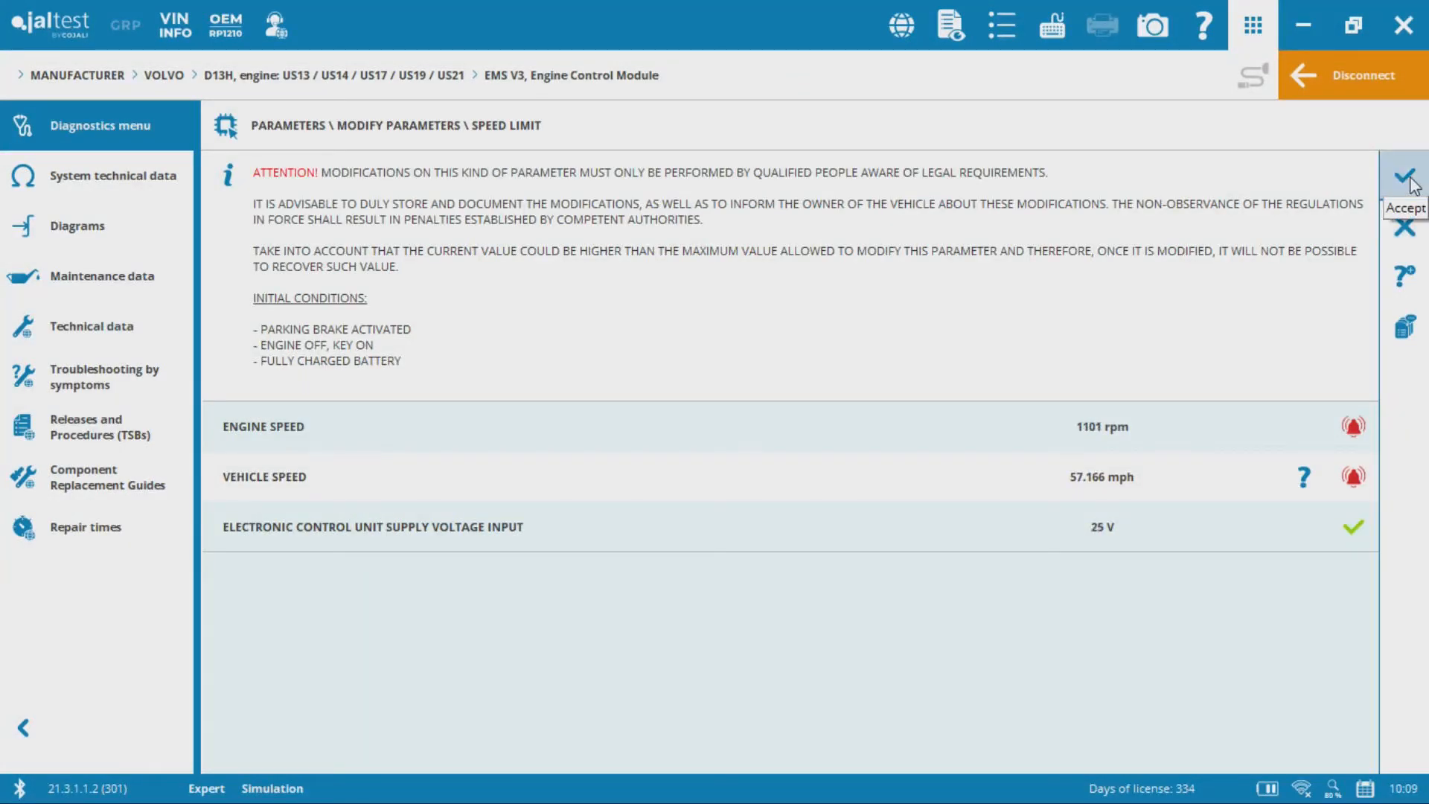
pyautogui.click(1403, 176)
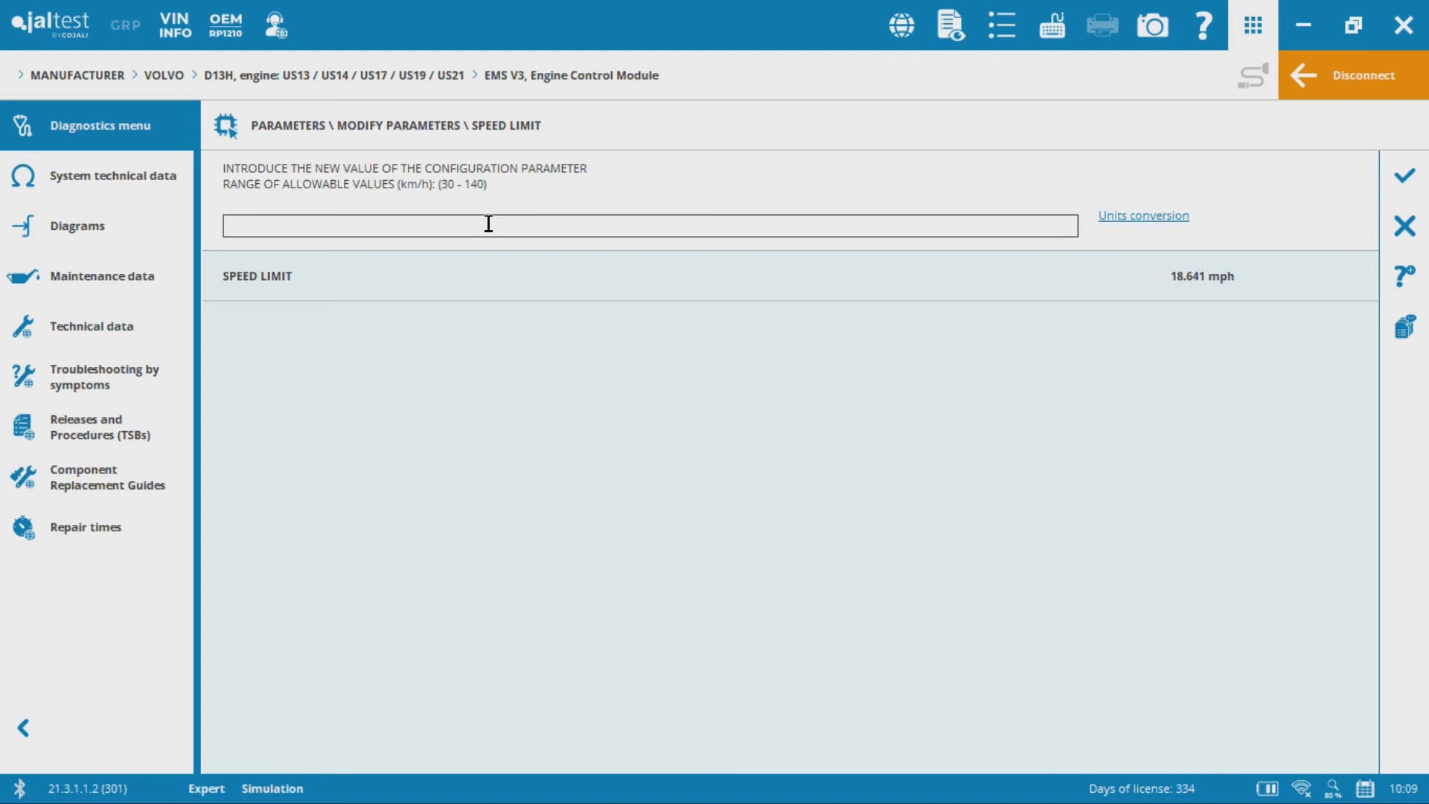
# Enter a new speed limit of 110 km/h and submit it to the engine control module.
pyautogui.click(1143, 214)
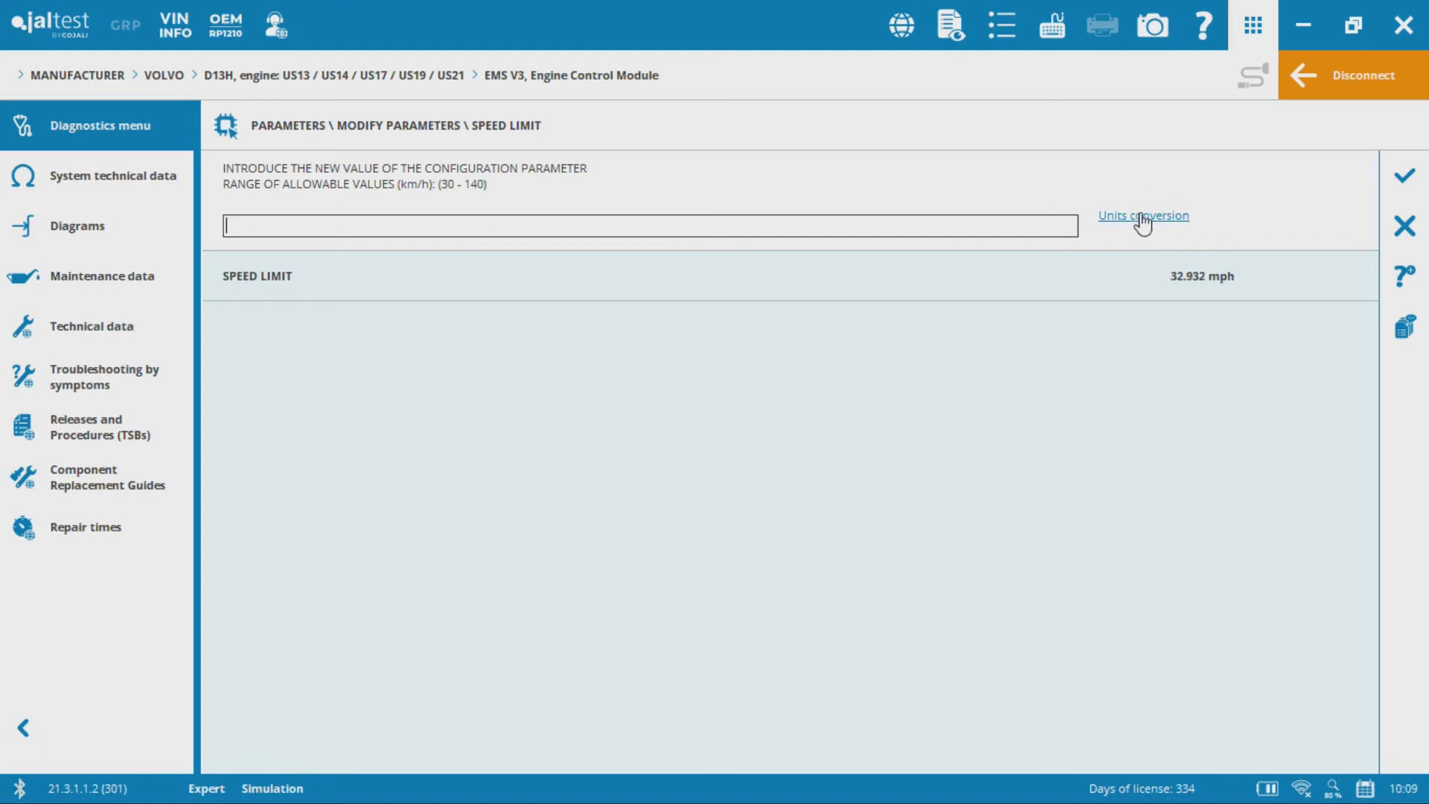
pyautogui.click(1142, 215)
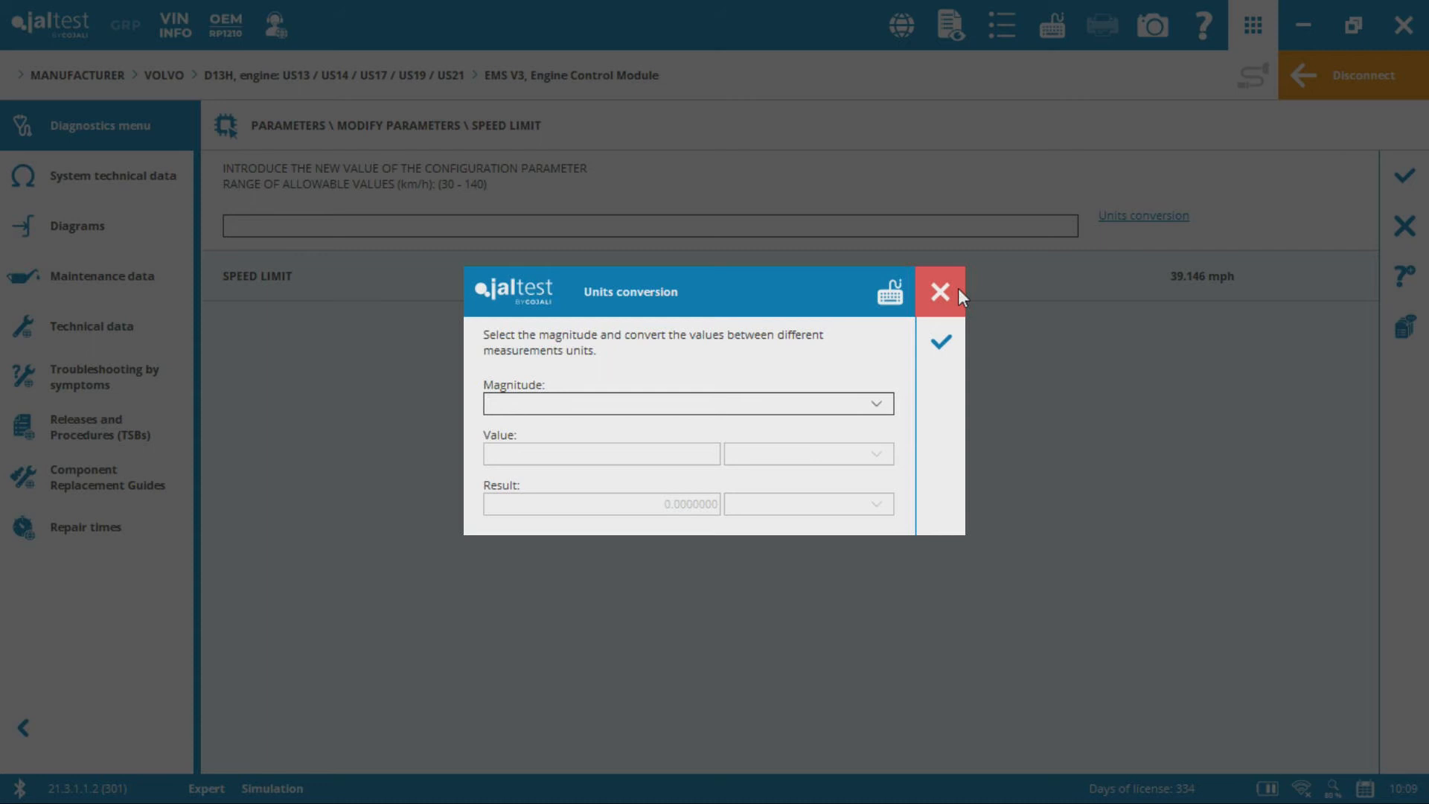
pyautogui.click(940, 292)
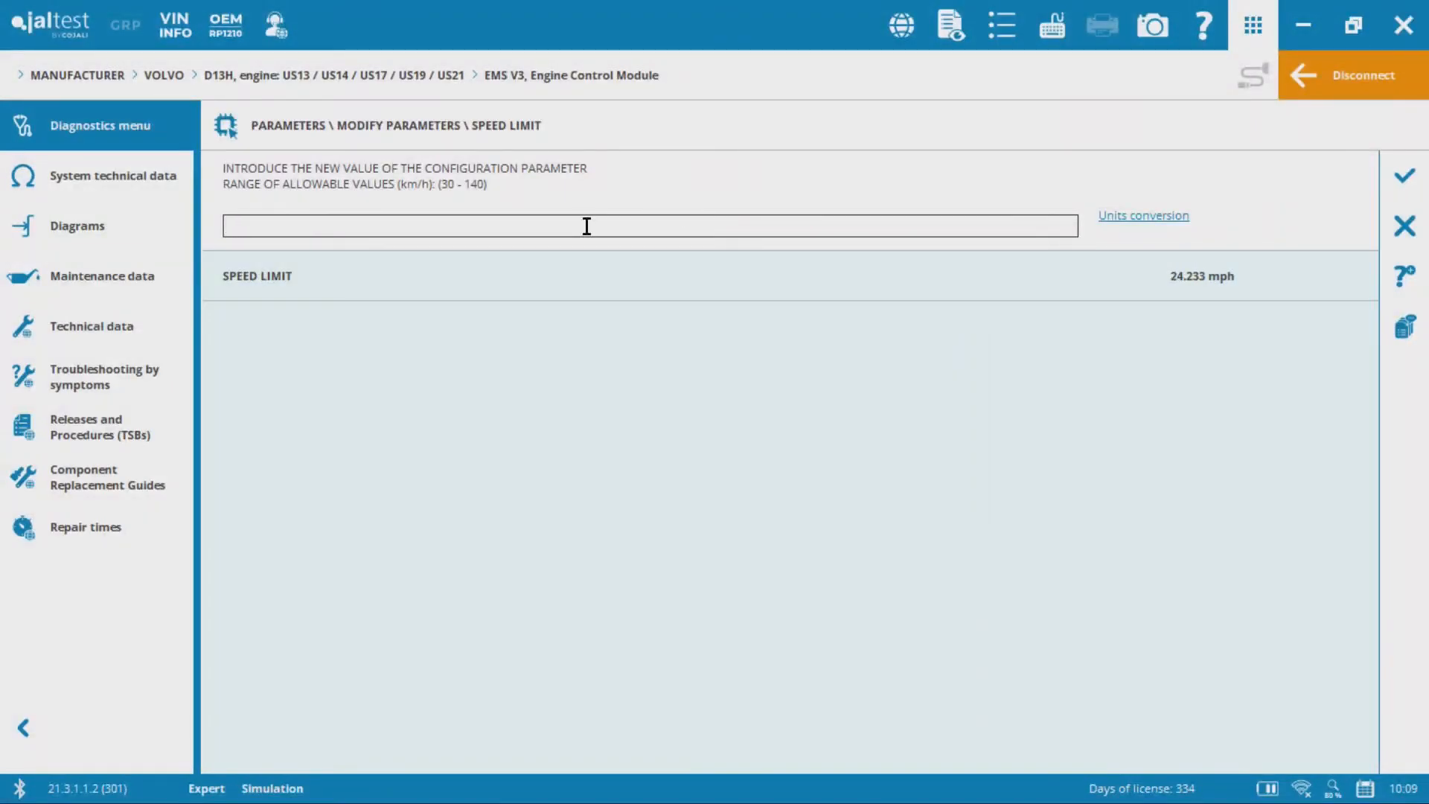
pyautogui.write('110')
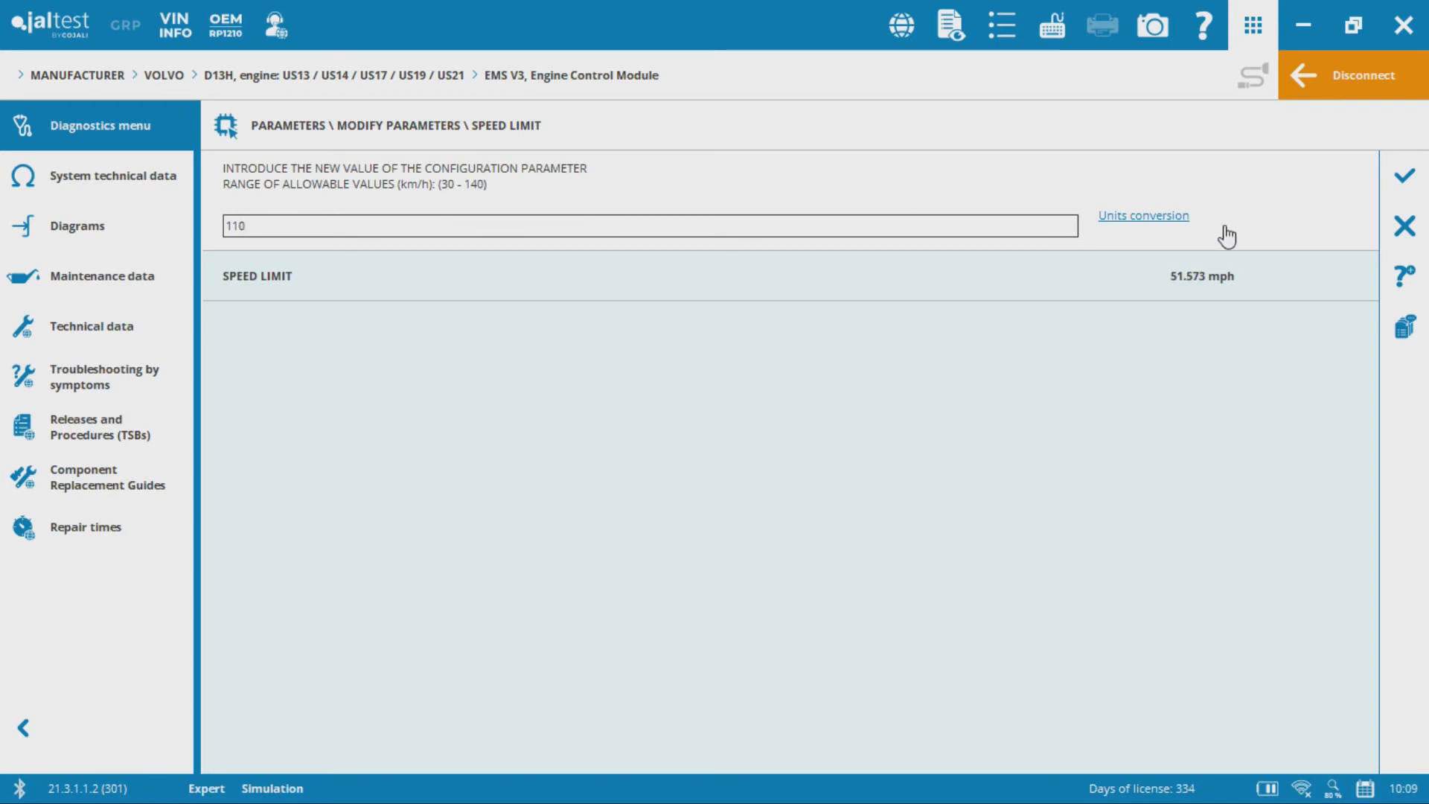
pyautogui.click(1404, 178)
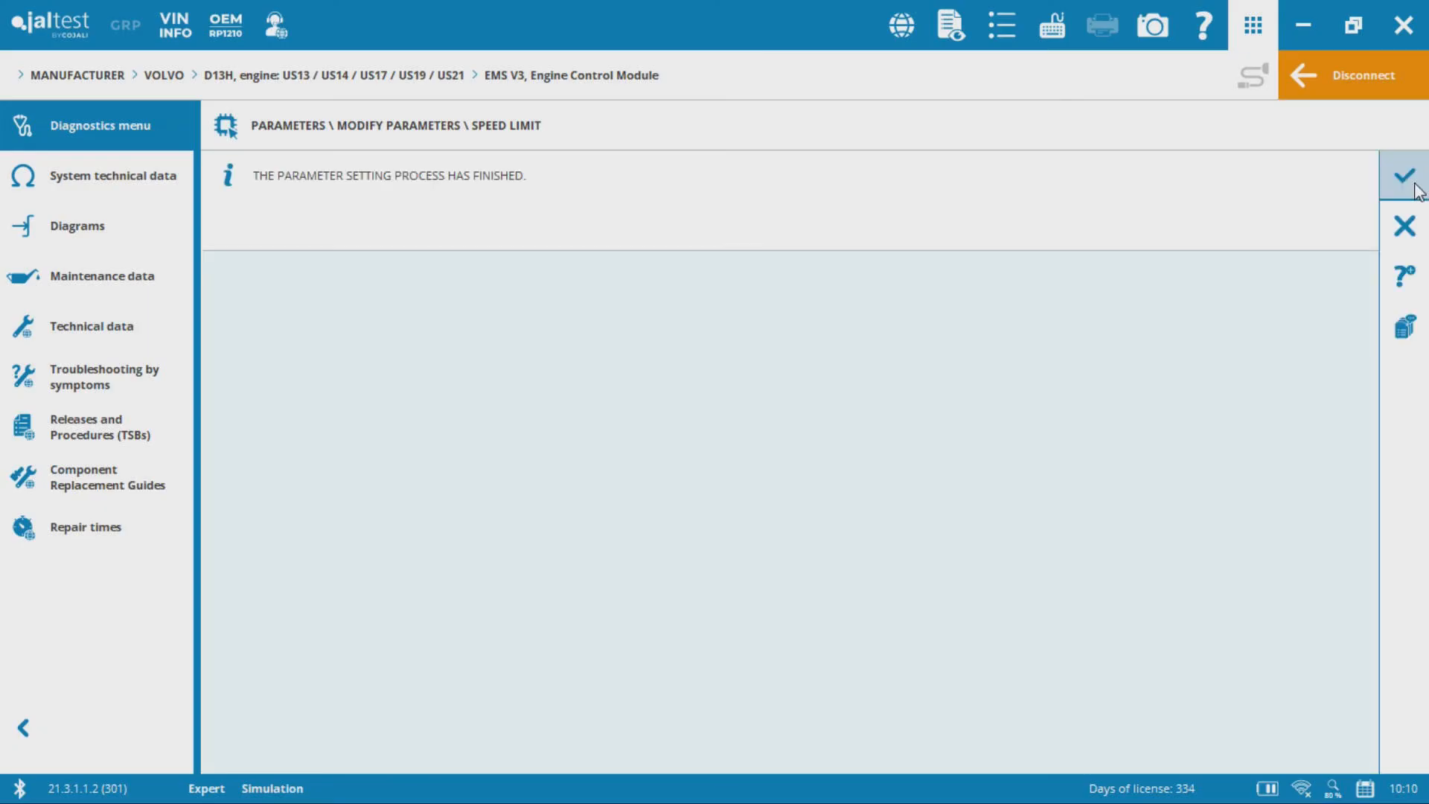
pyautogui.moveTo(1404, 175)
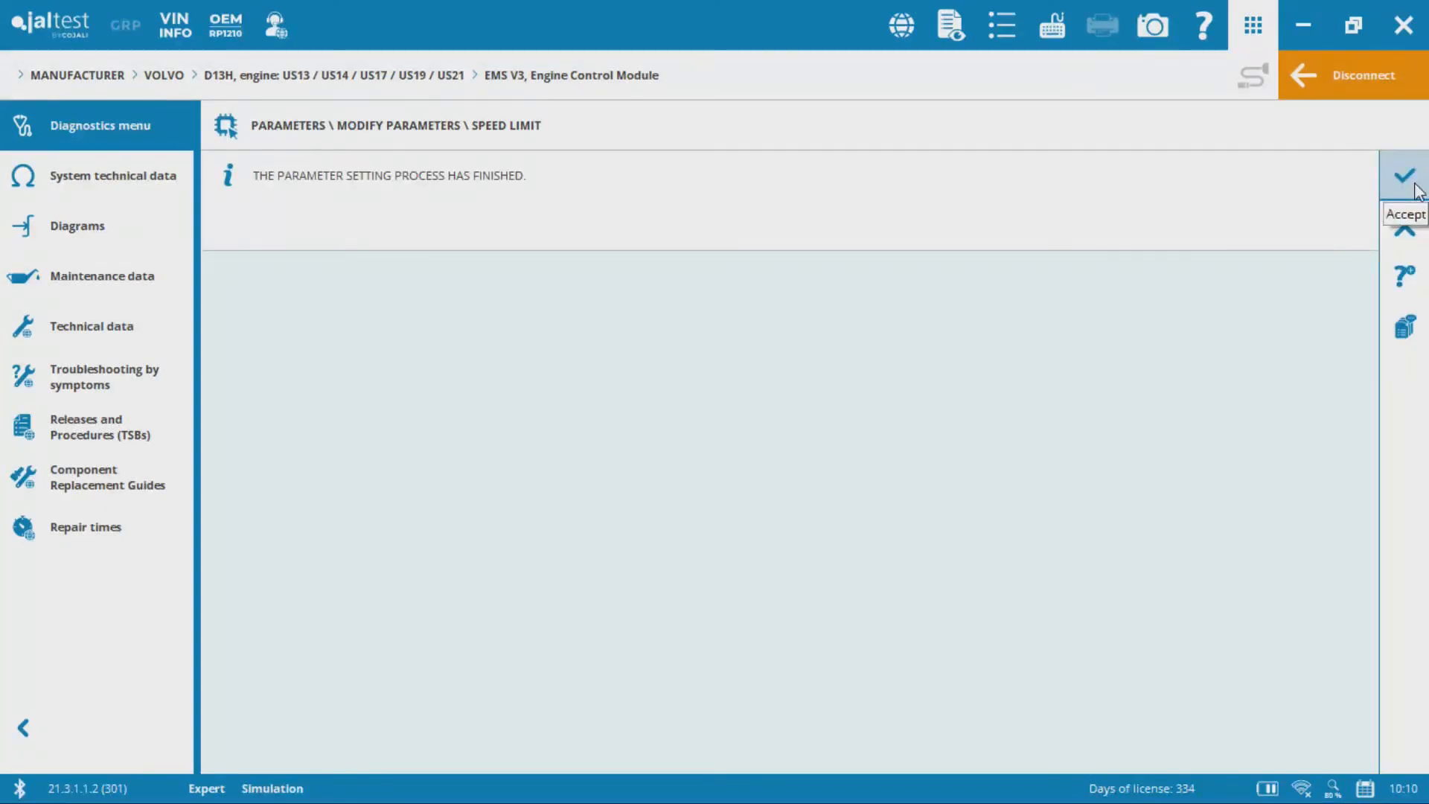
# Acknowledge the finished write and exit the Speed Limit procedure back to the parameters list.
pyautogui.click(1403, 175)
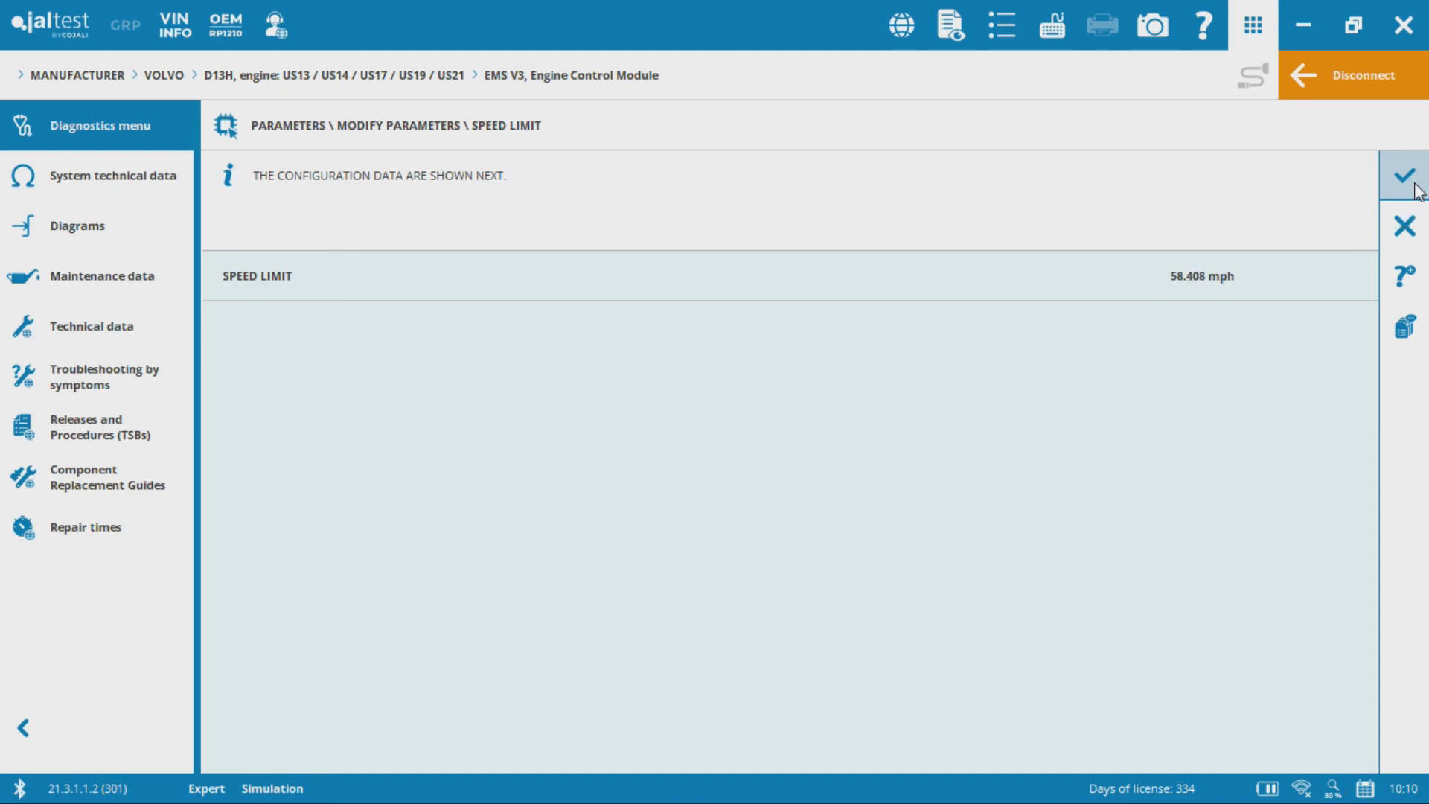
pyautogui.click(1201, 277)
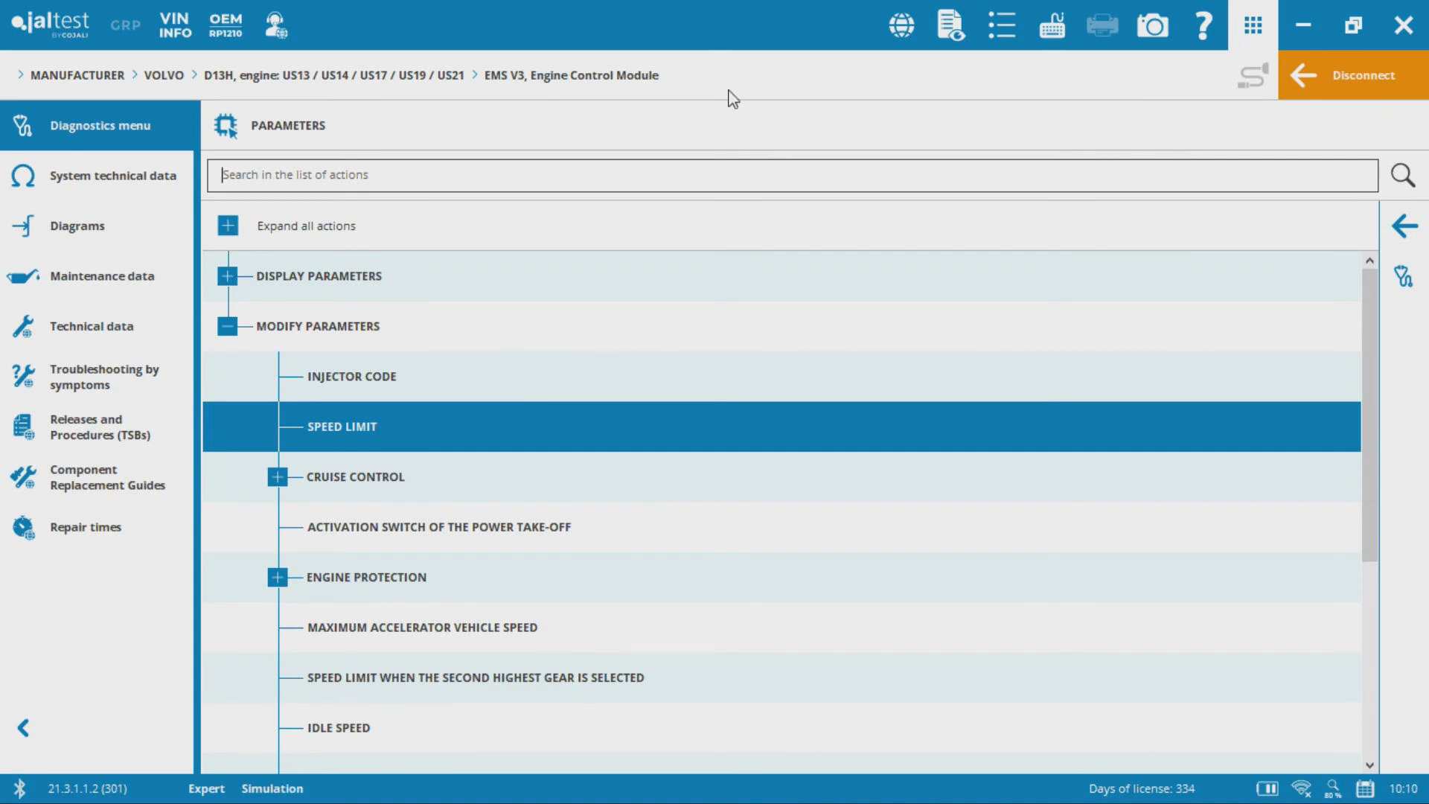
pyautogui.moveTo(1017, 85)
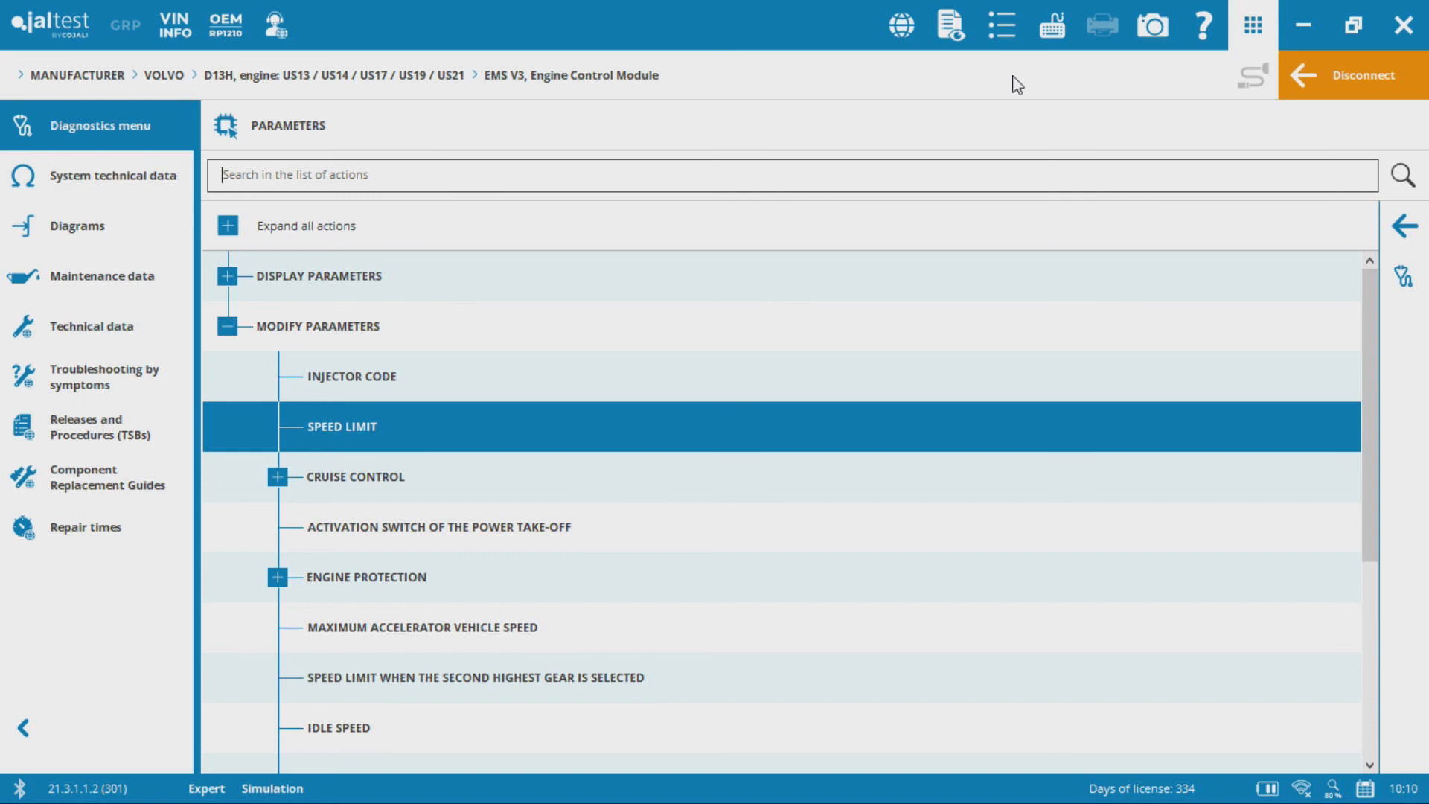